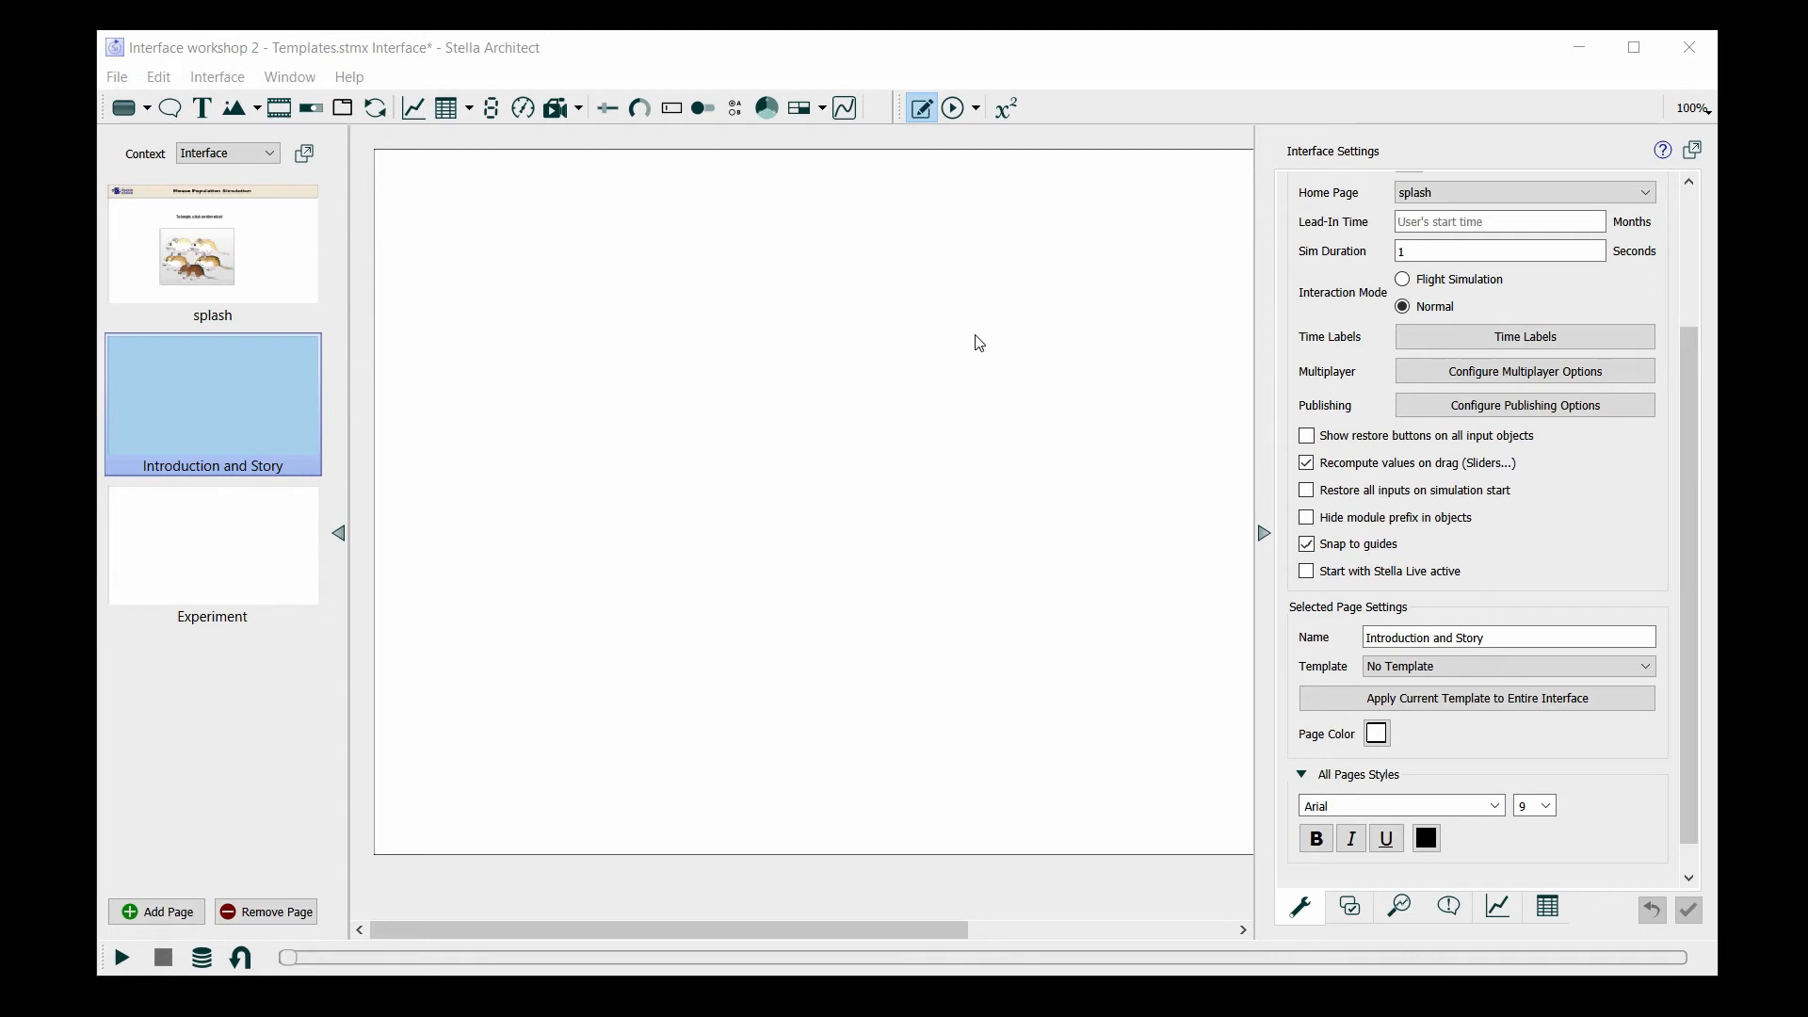
mouse_move(971, 344)
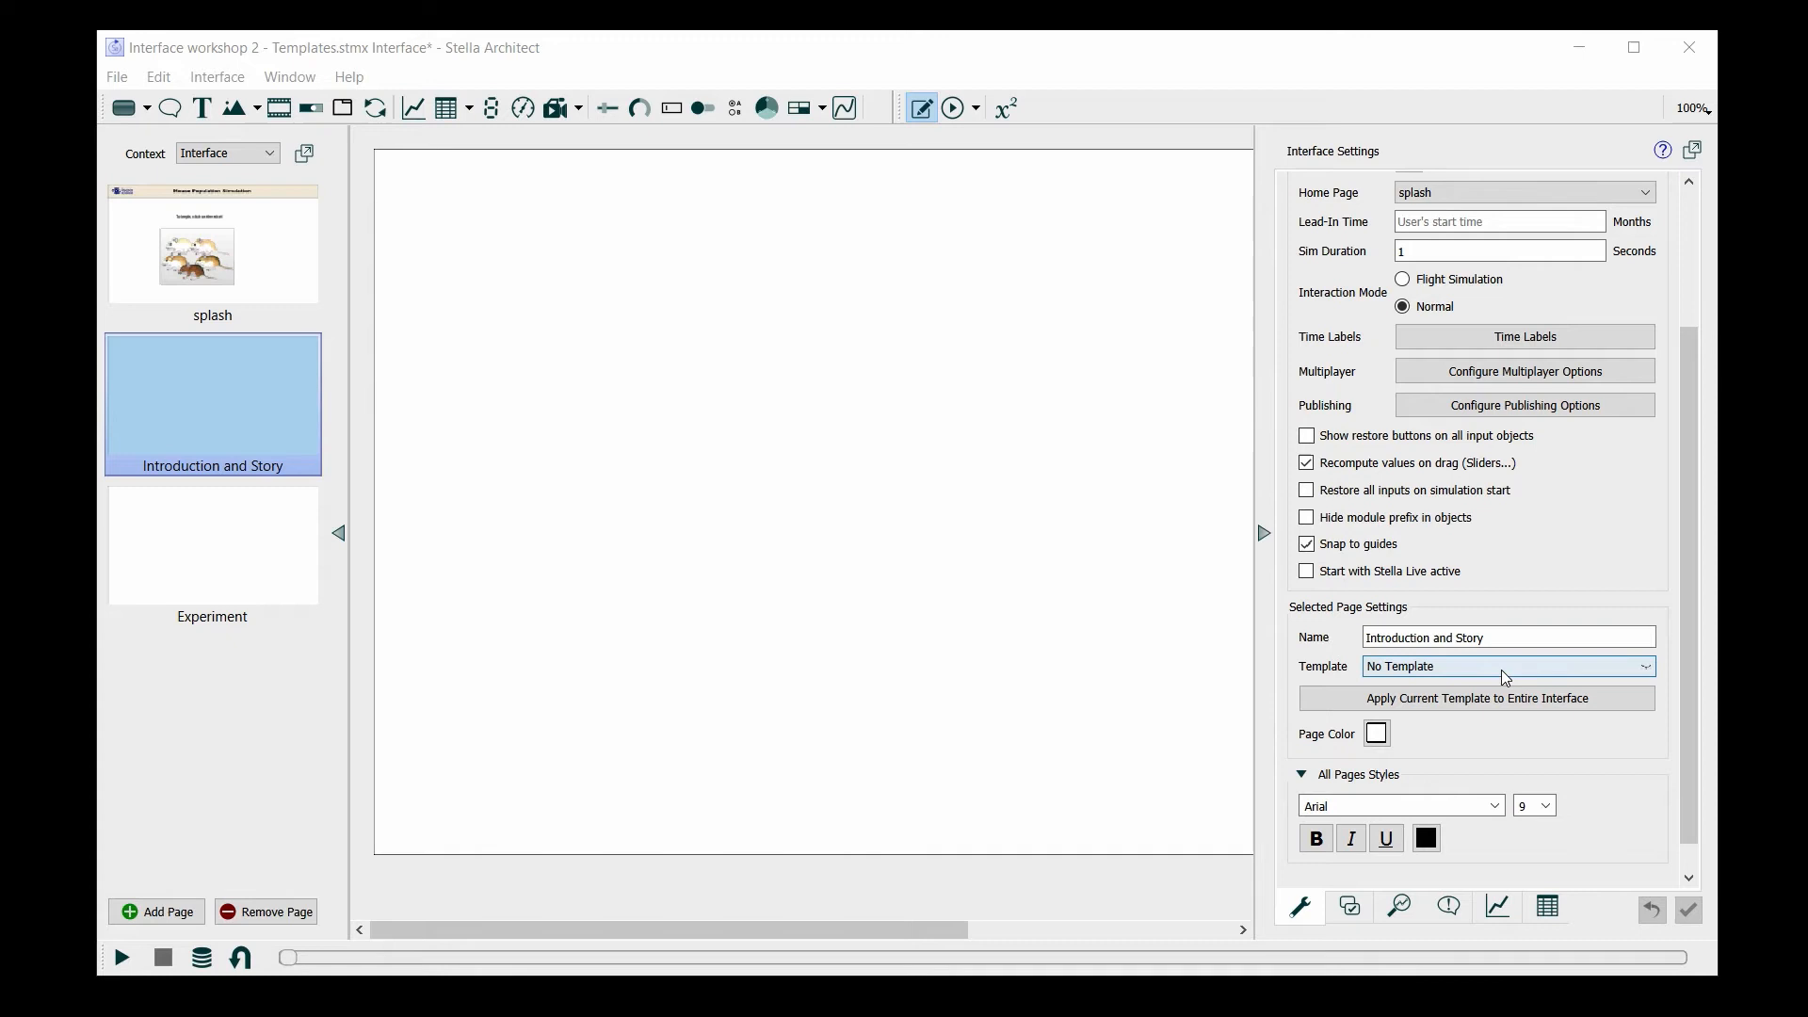
Apply Template 2 to the Introduction and Story page from the template list.
left_click(1506, 665)
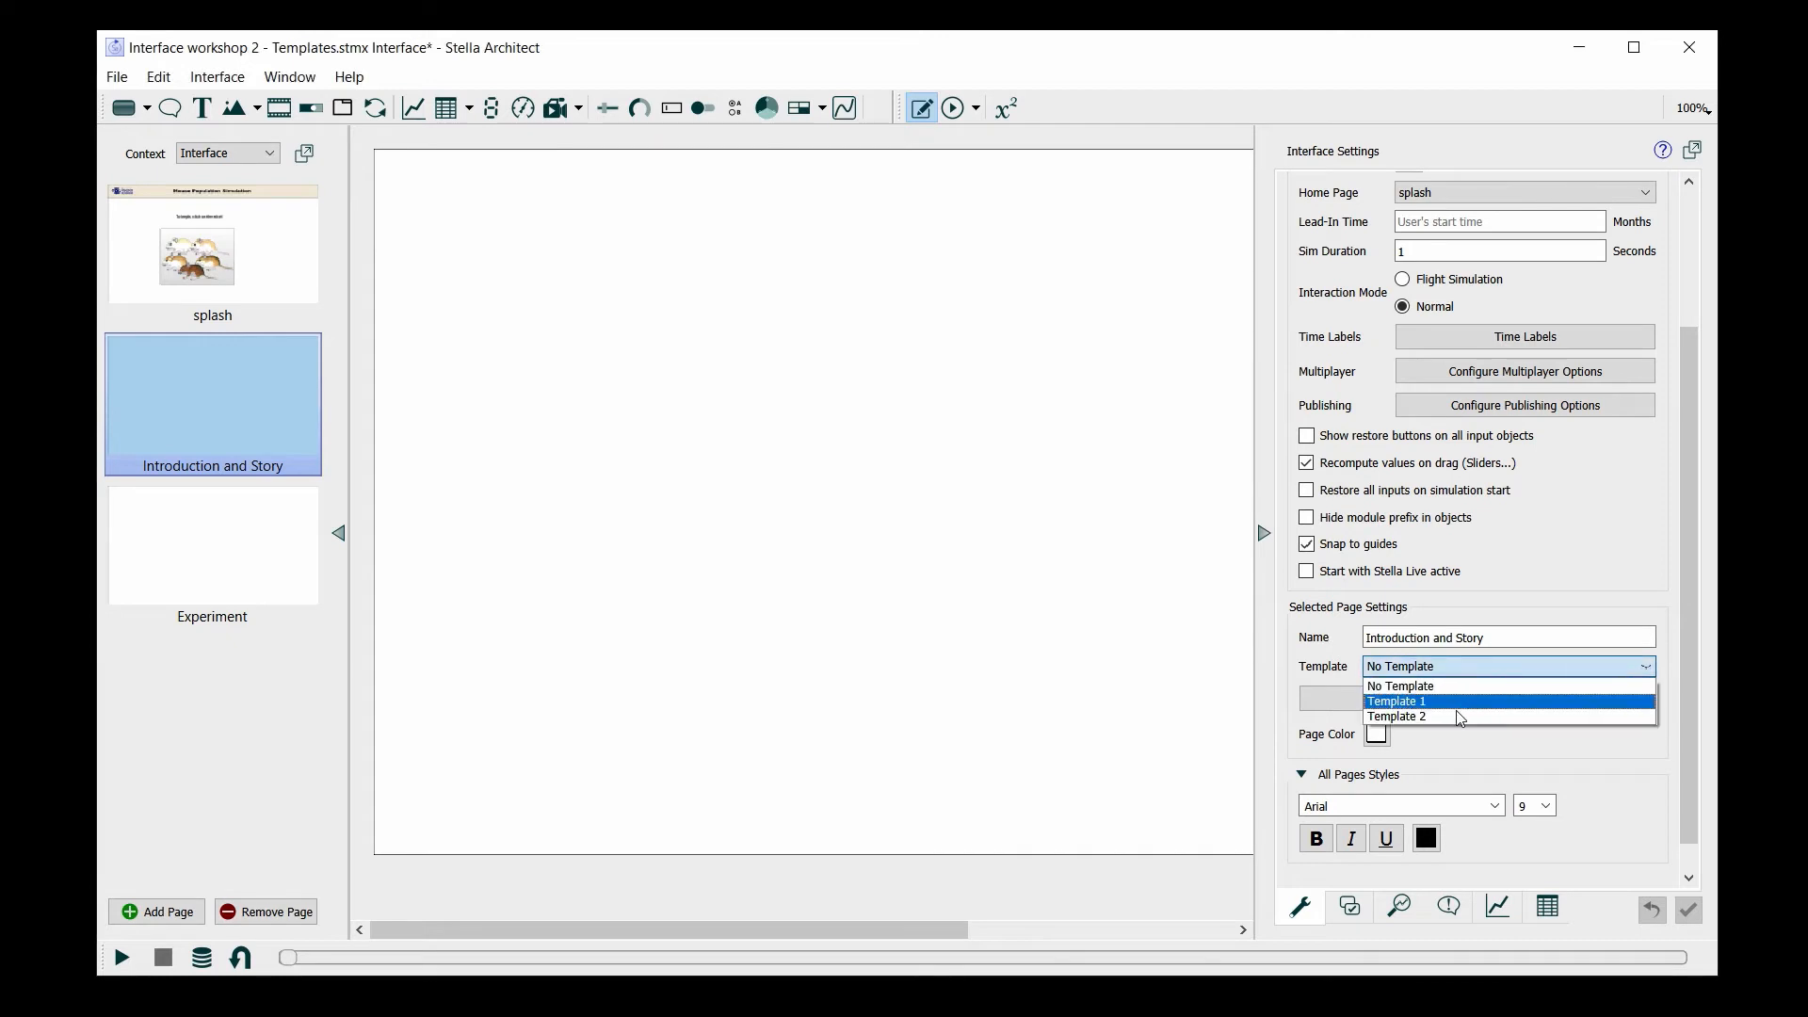
left_click(1398, 715)
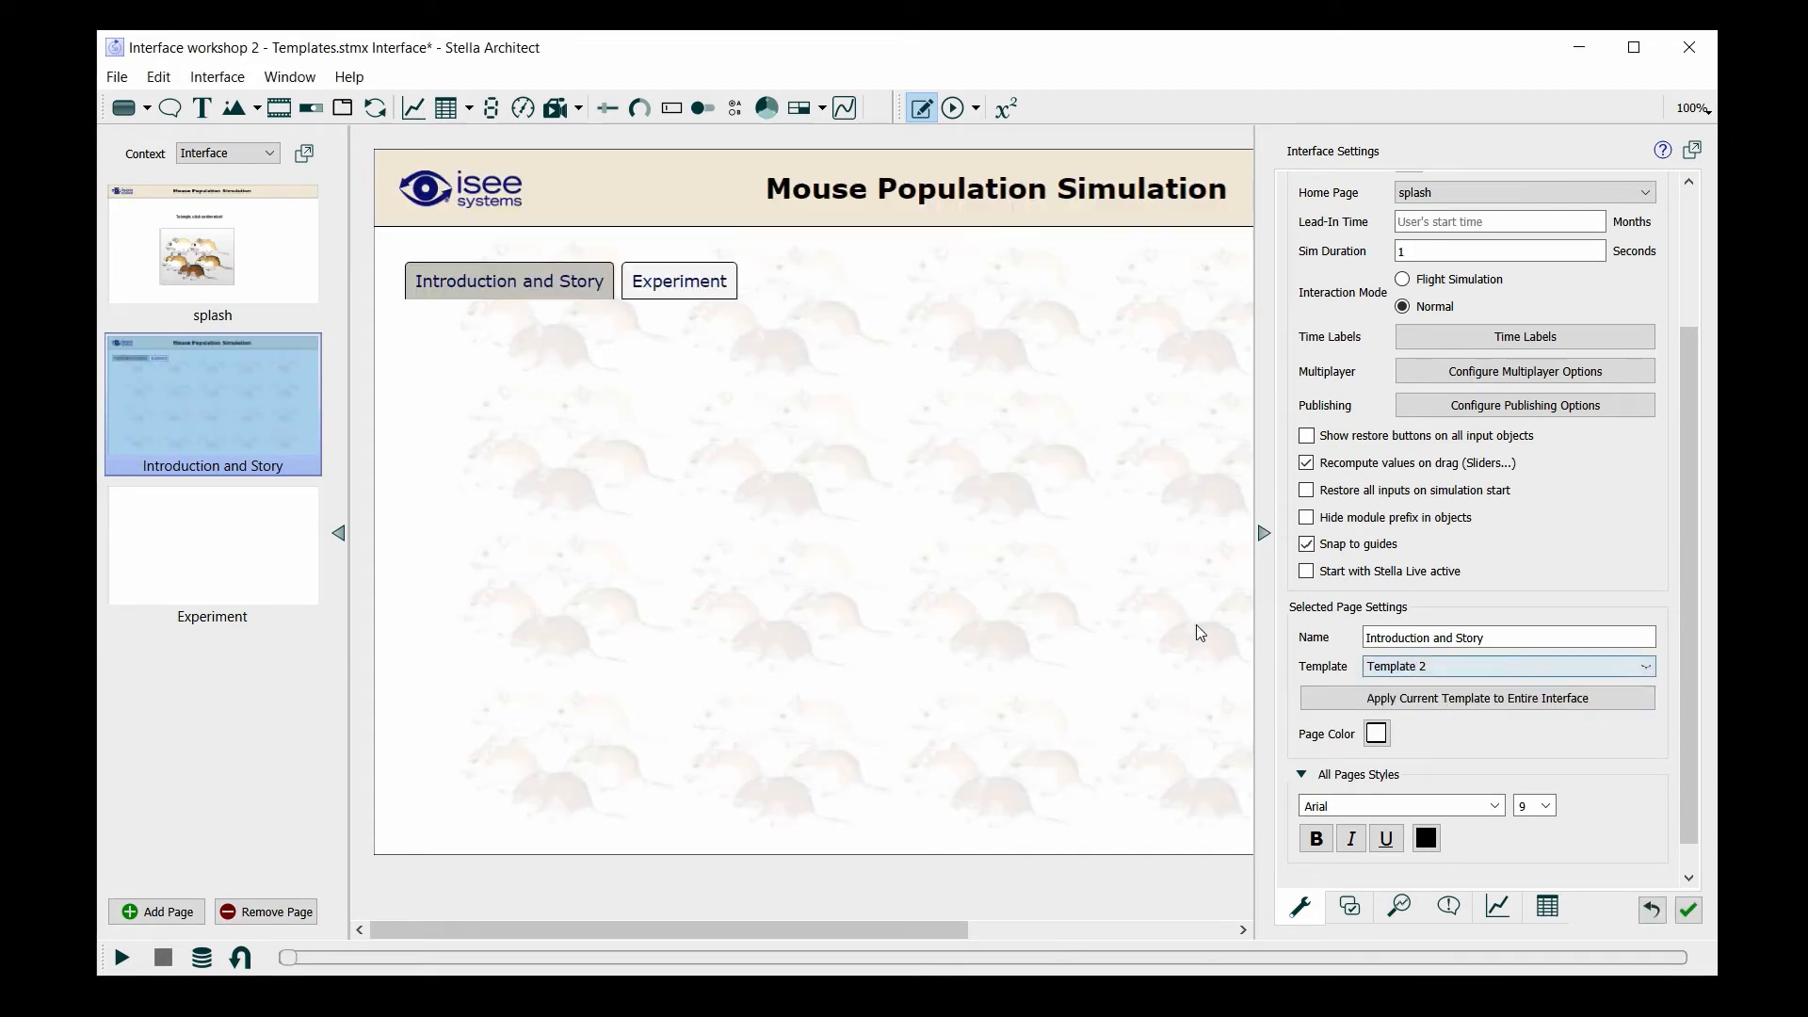
mouse_move(1264, 539)
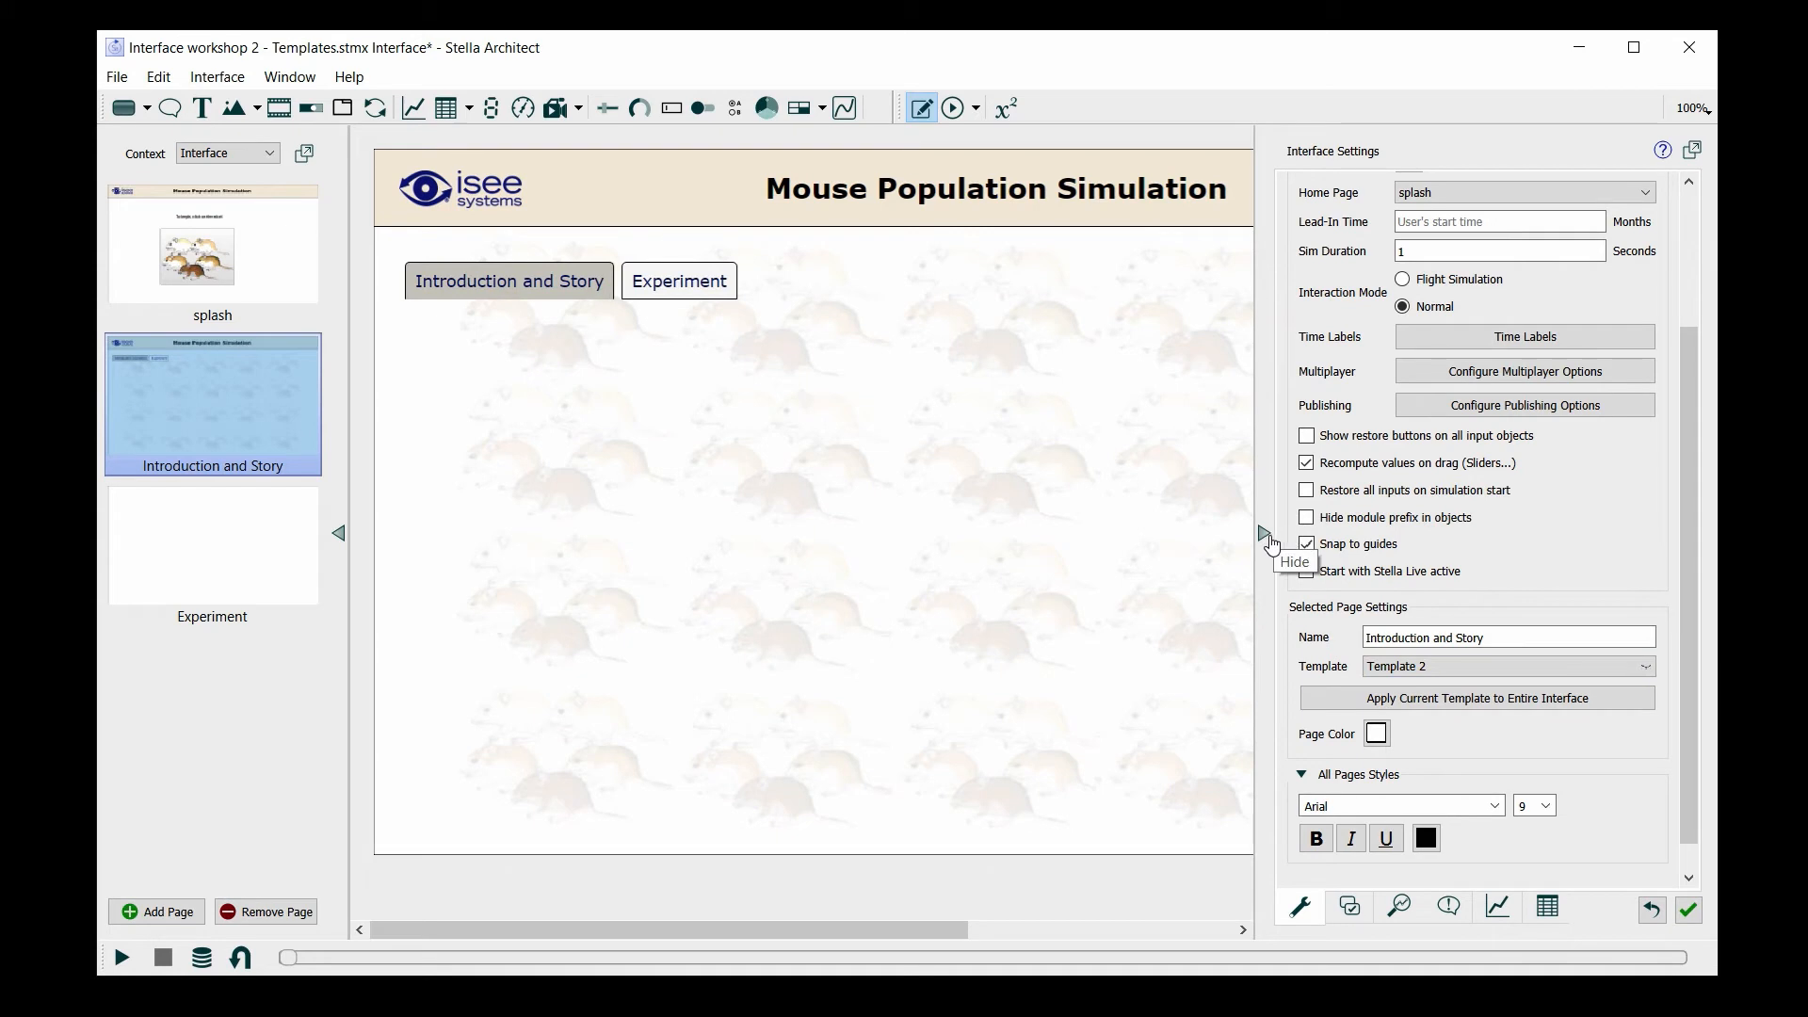
mouse_move(1580, 481)
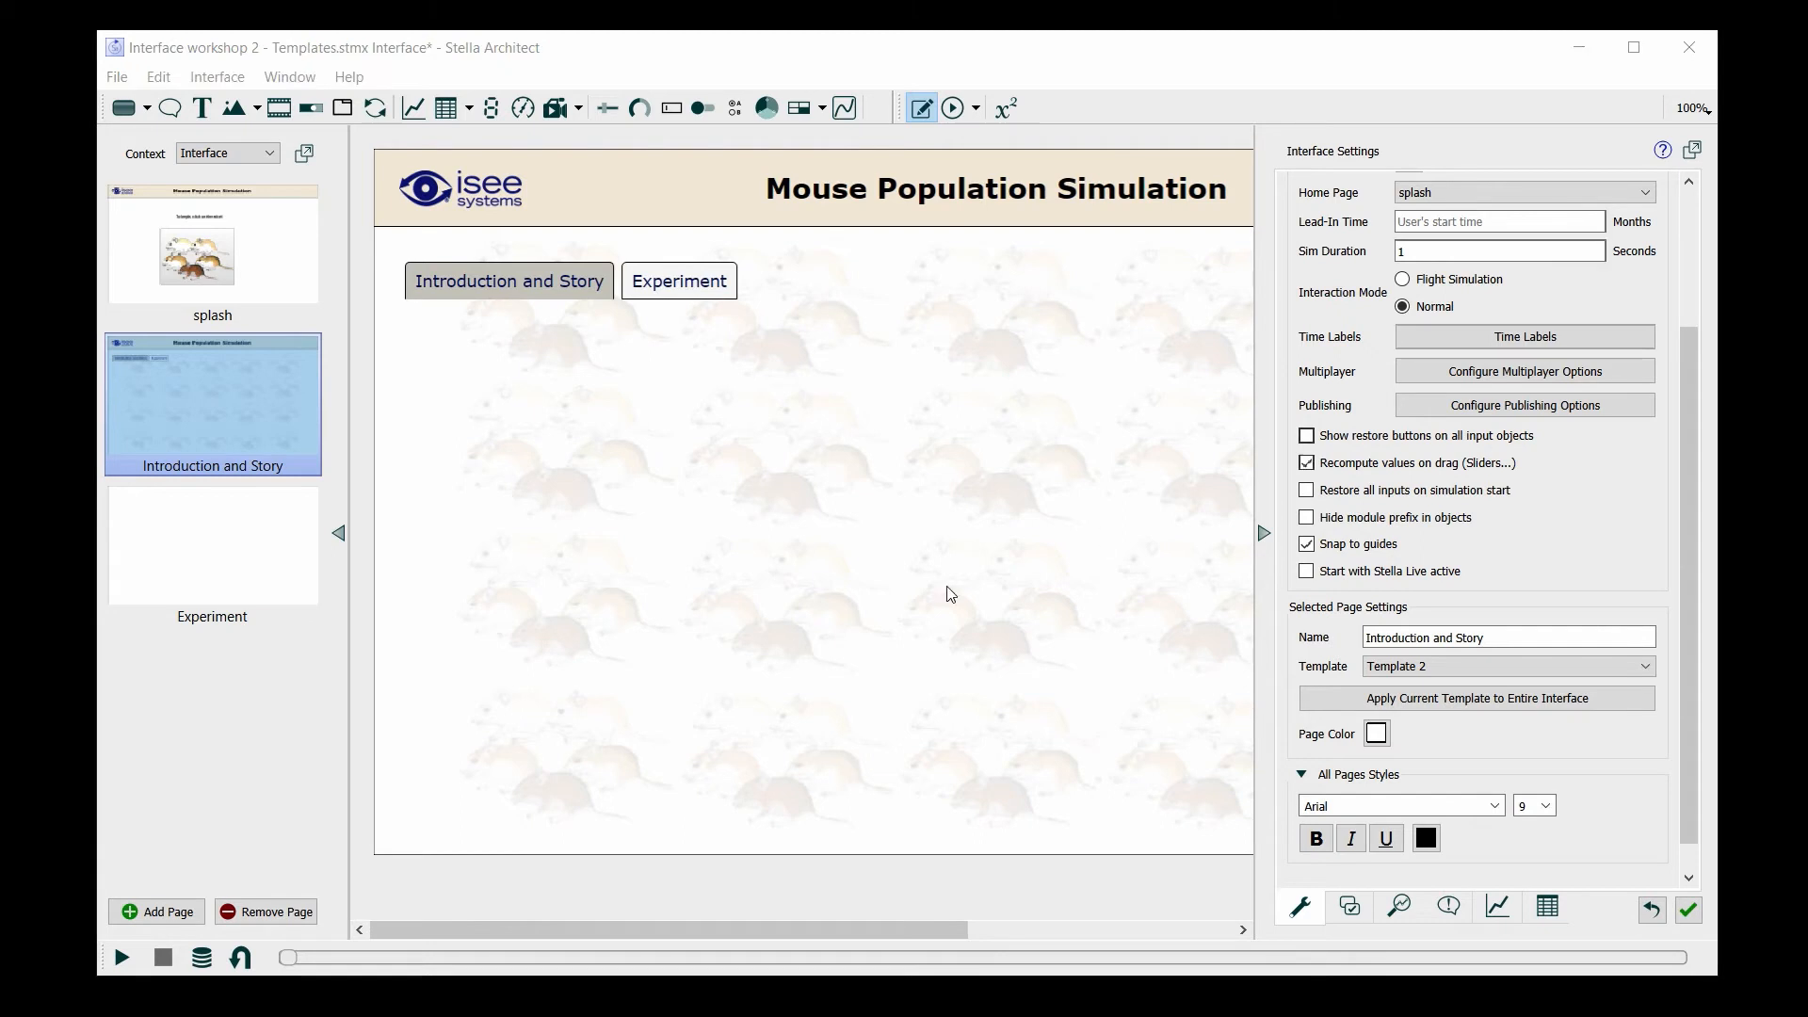
mouse_move(609, 726)
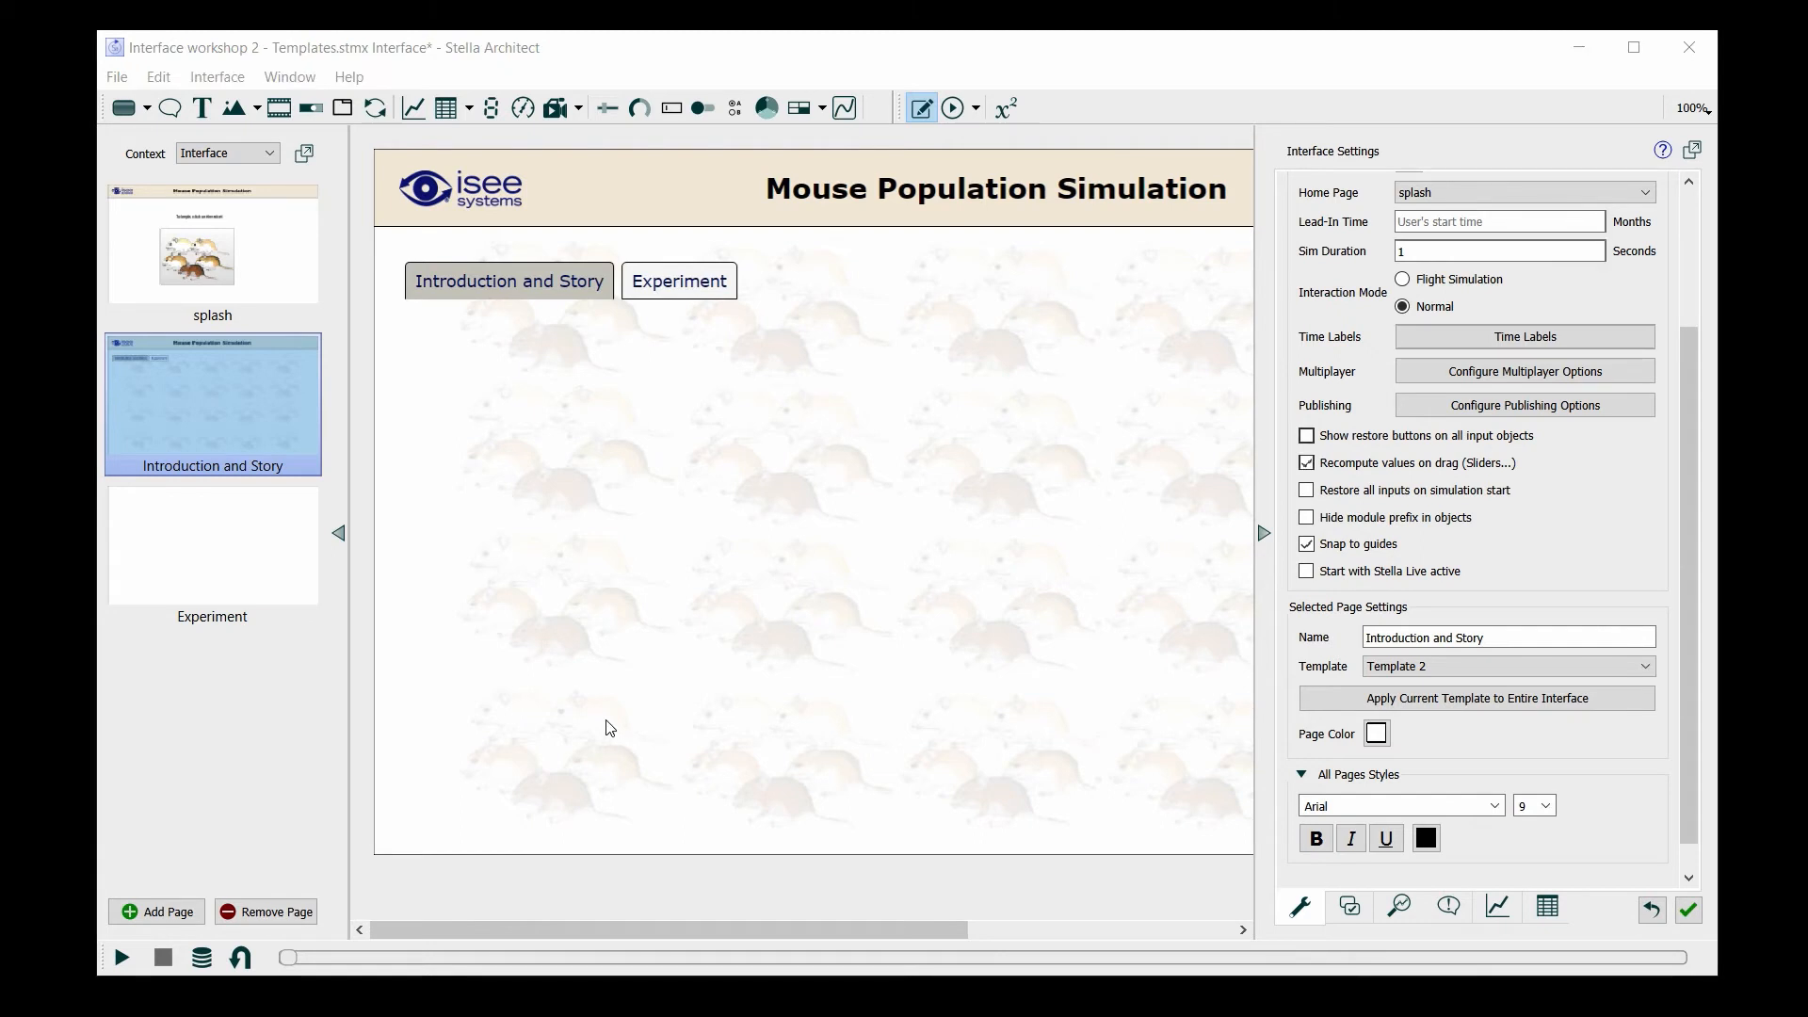
mouse_move(596, 692)
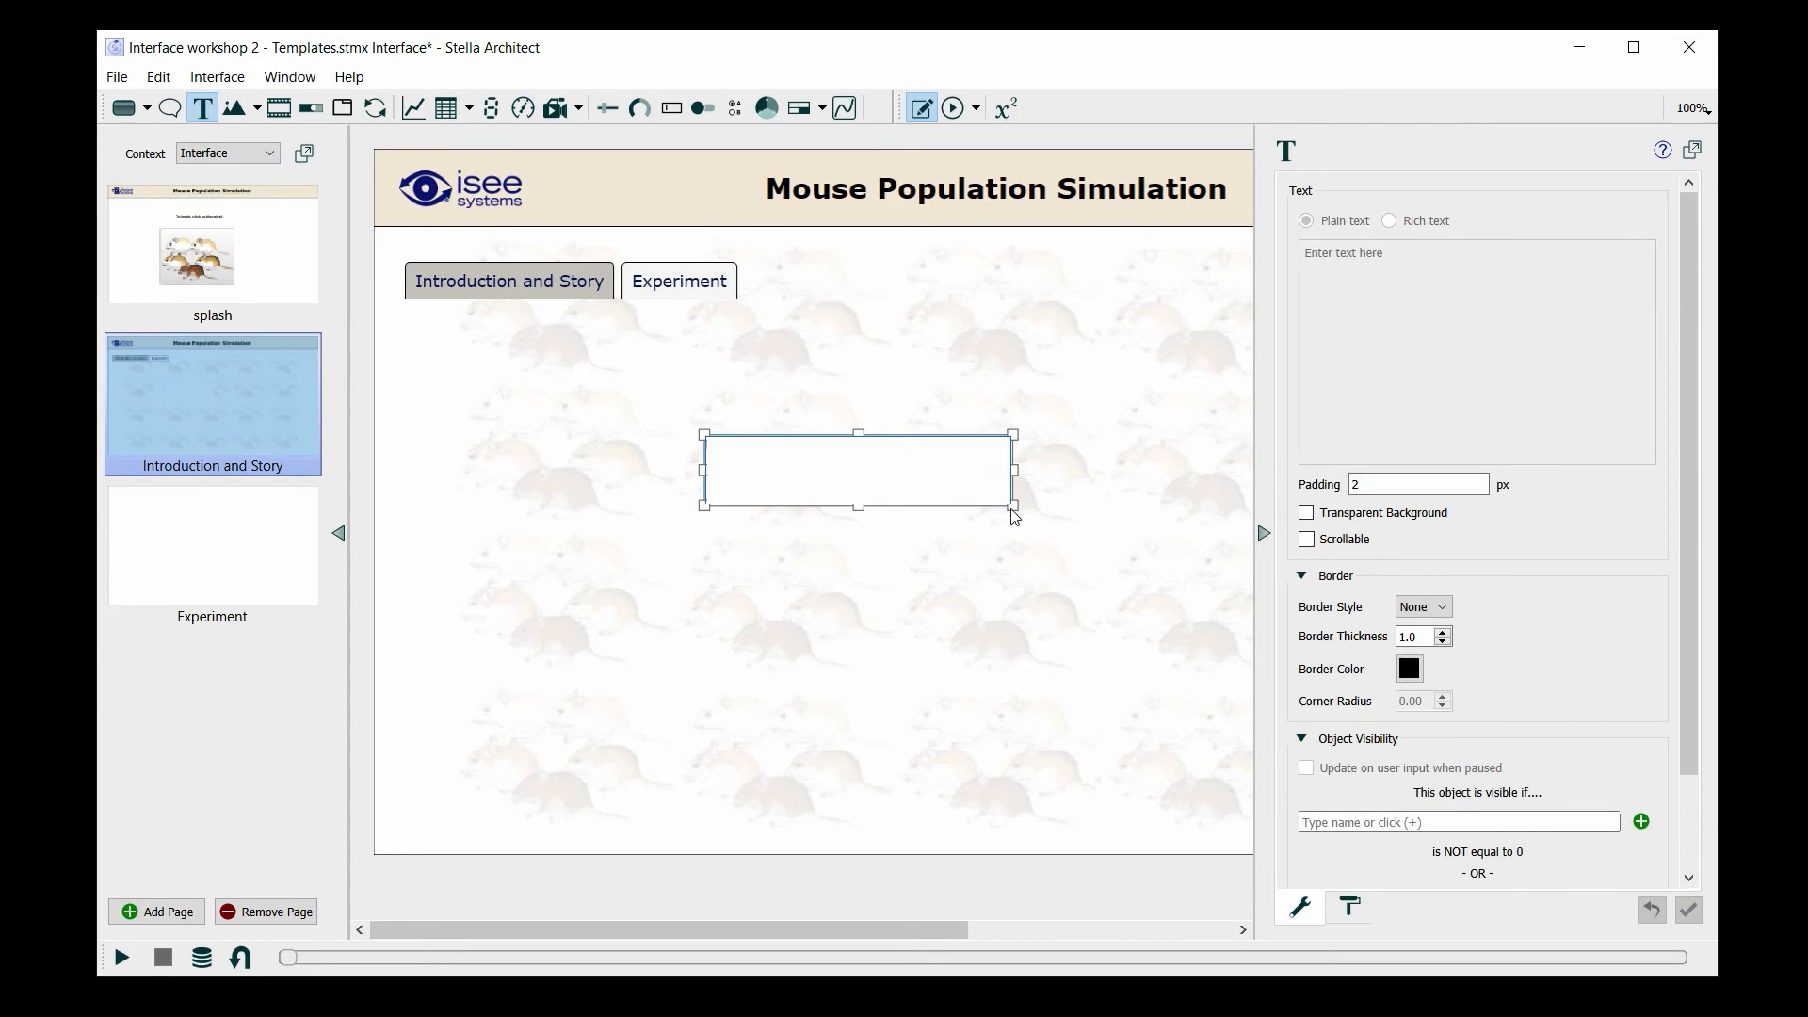
Enlarge the new text box and paste in the capacity-constrained mouse population introduction.
left_click_drag(1013, 508, 1046, 556)
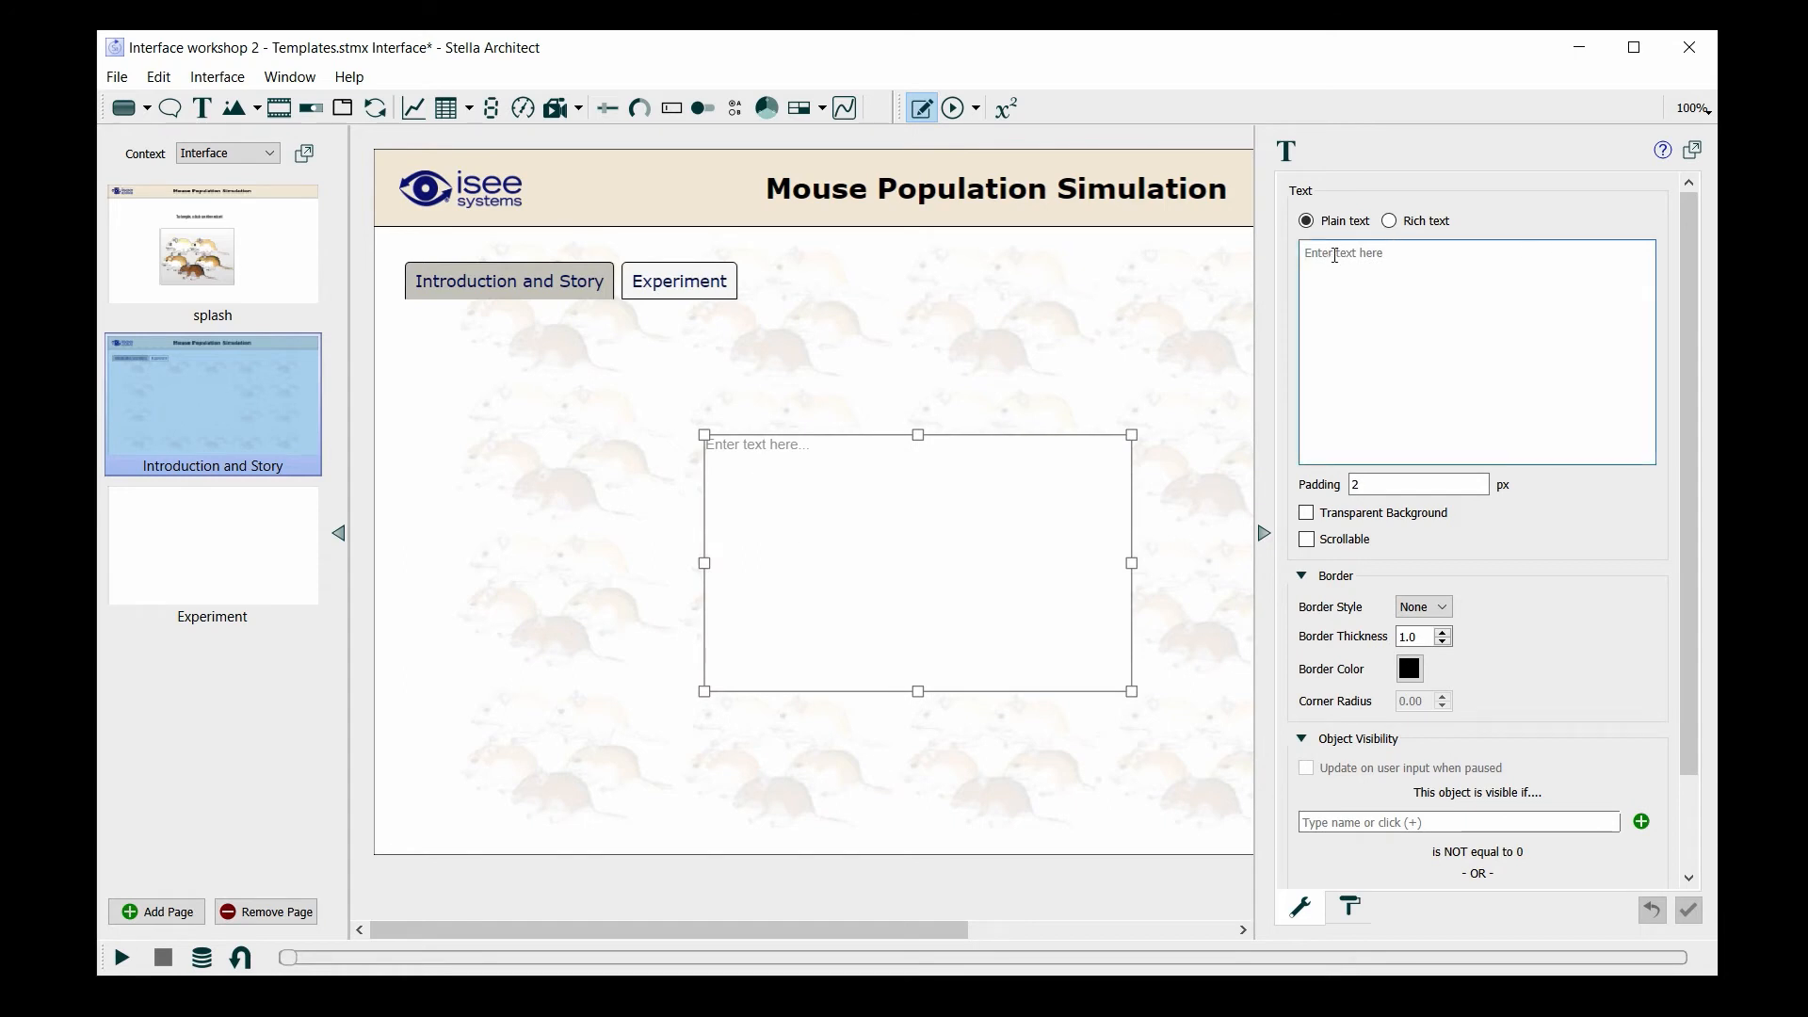
right_click(1334, 256)
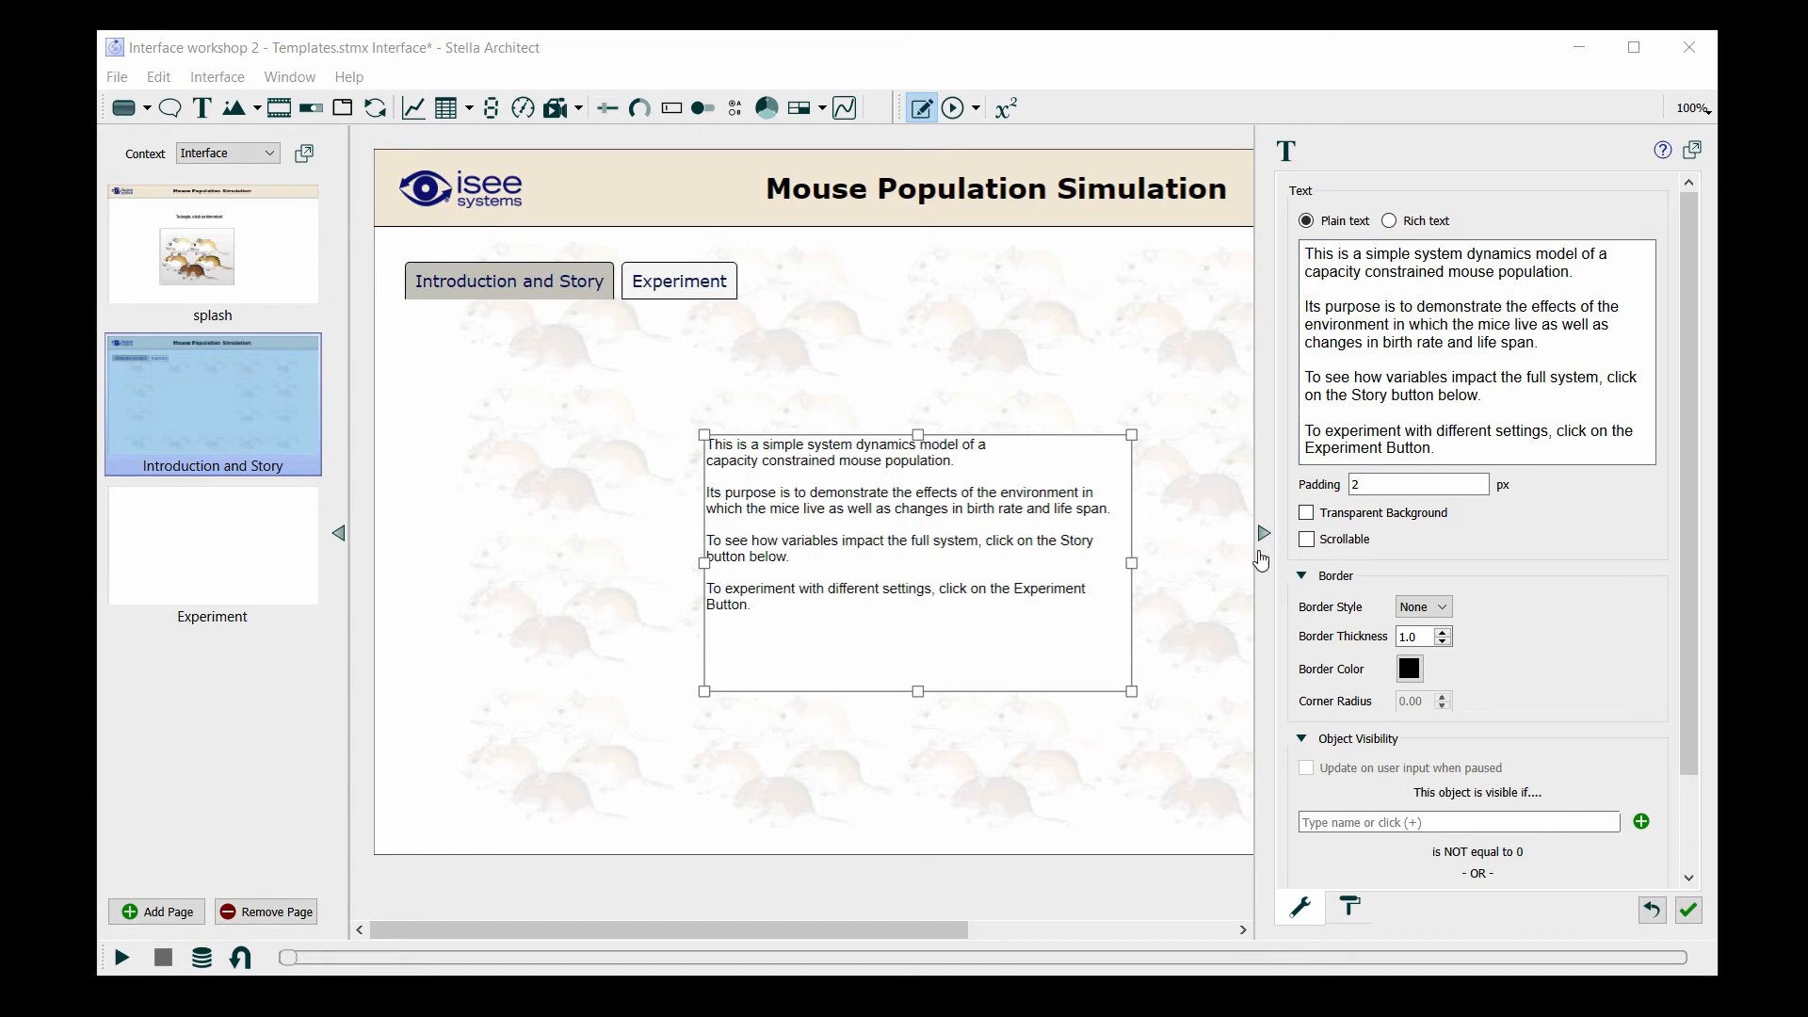
Set the introduction text's font size to 16 point in Style Settings.
left_click(1348, 907)
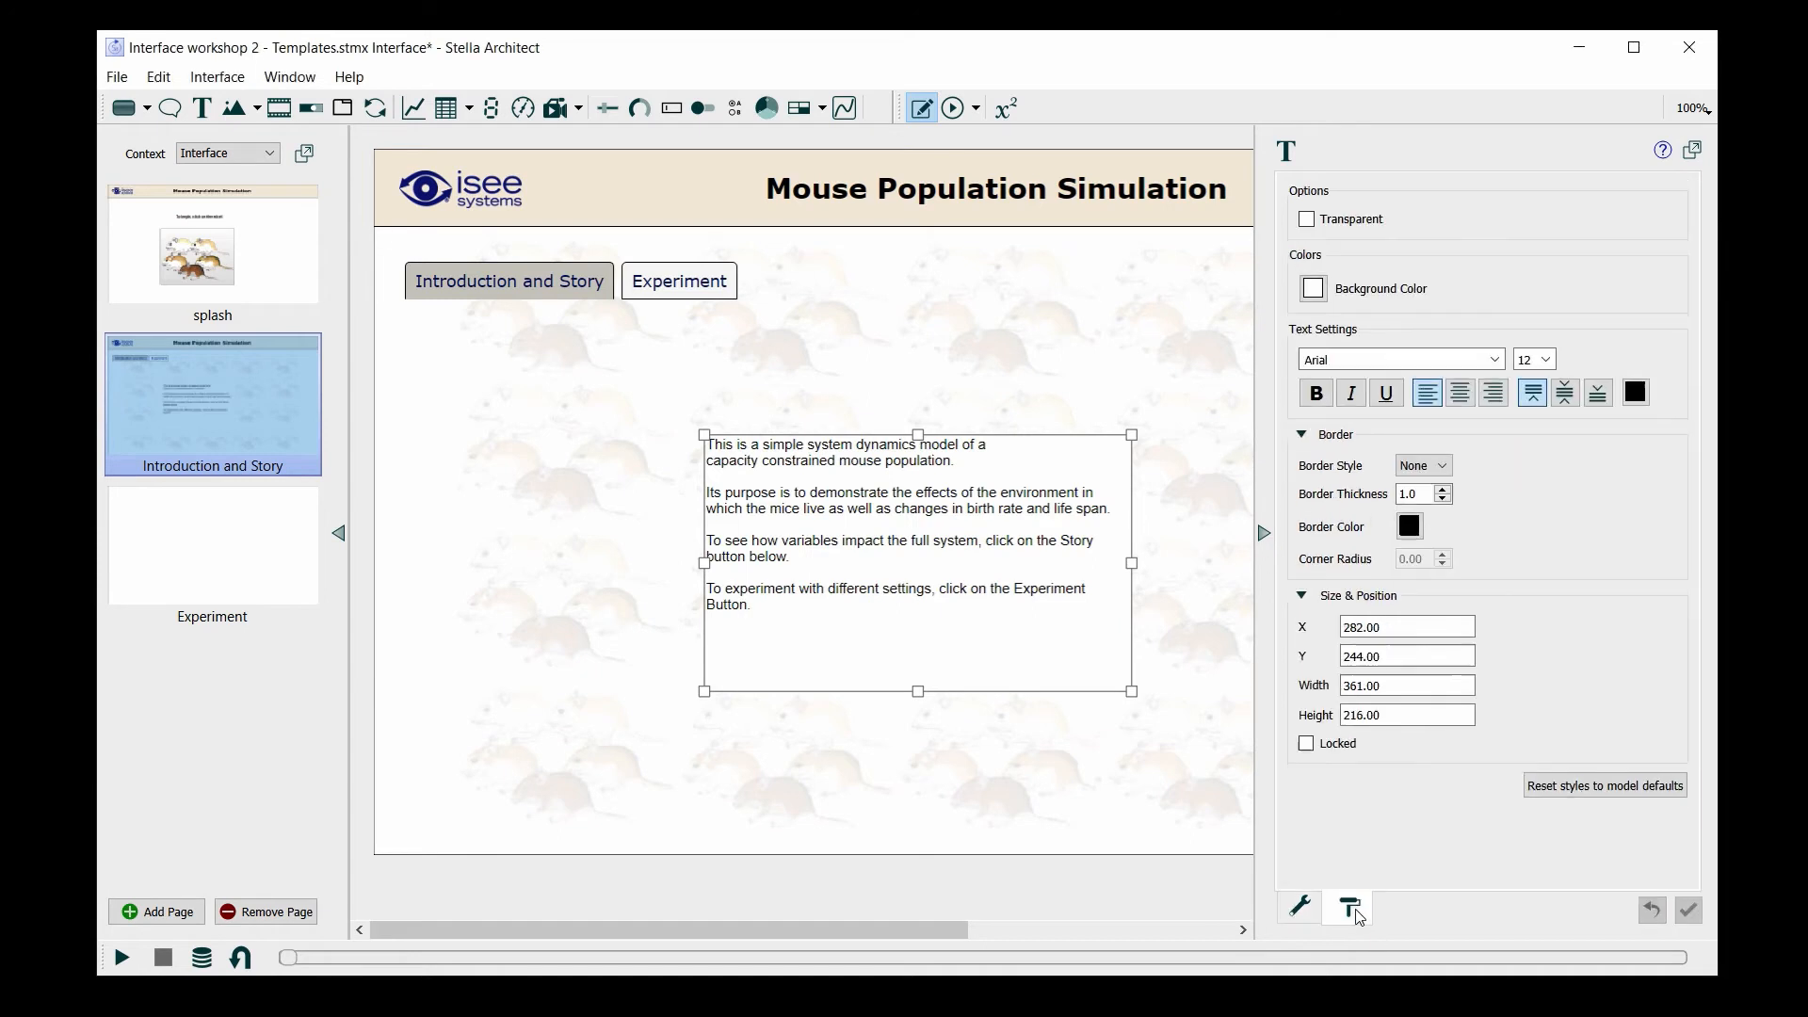
left_click(1545, 358)
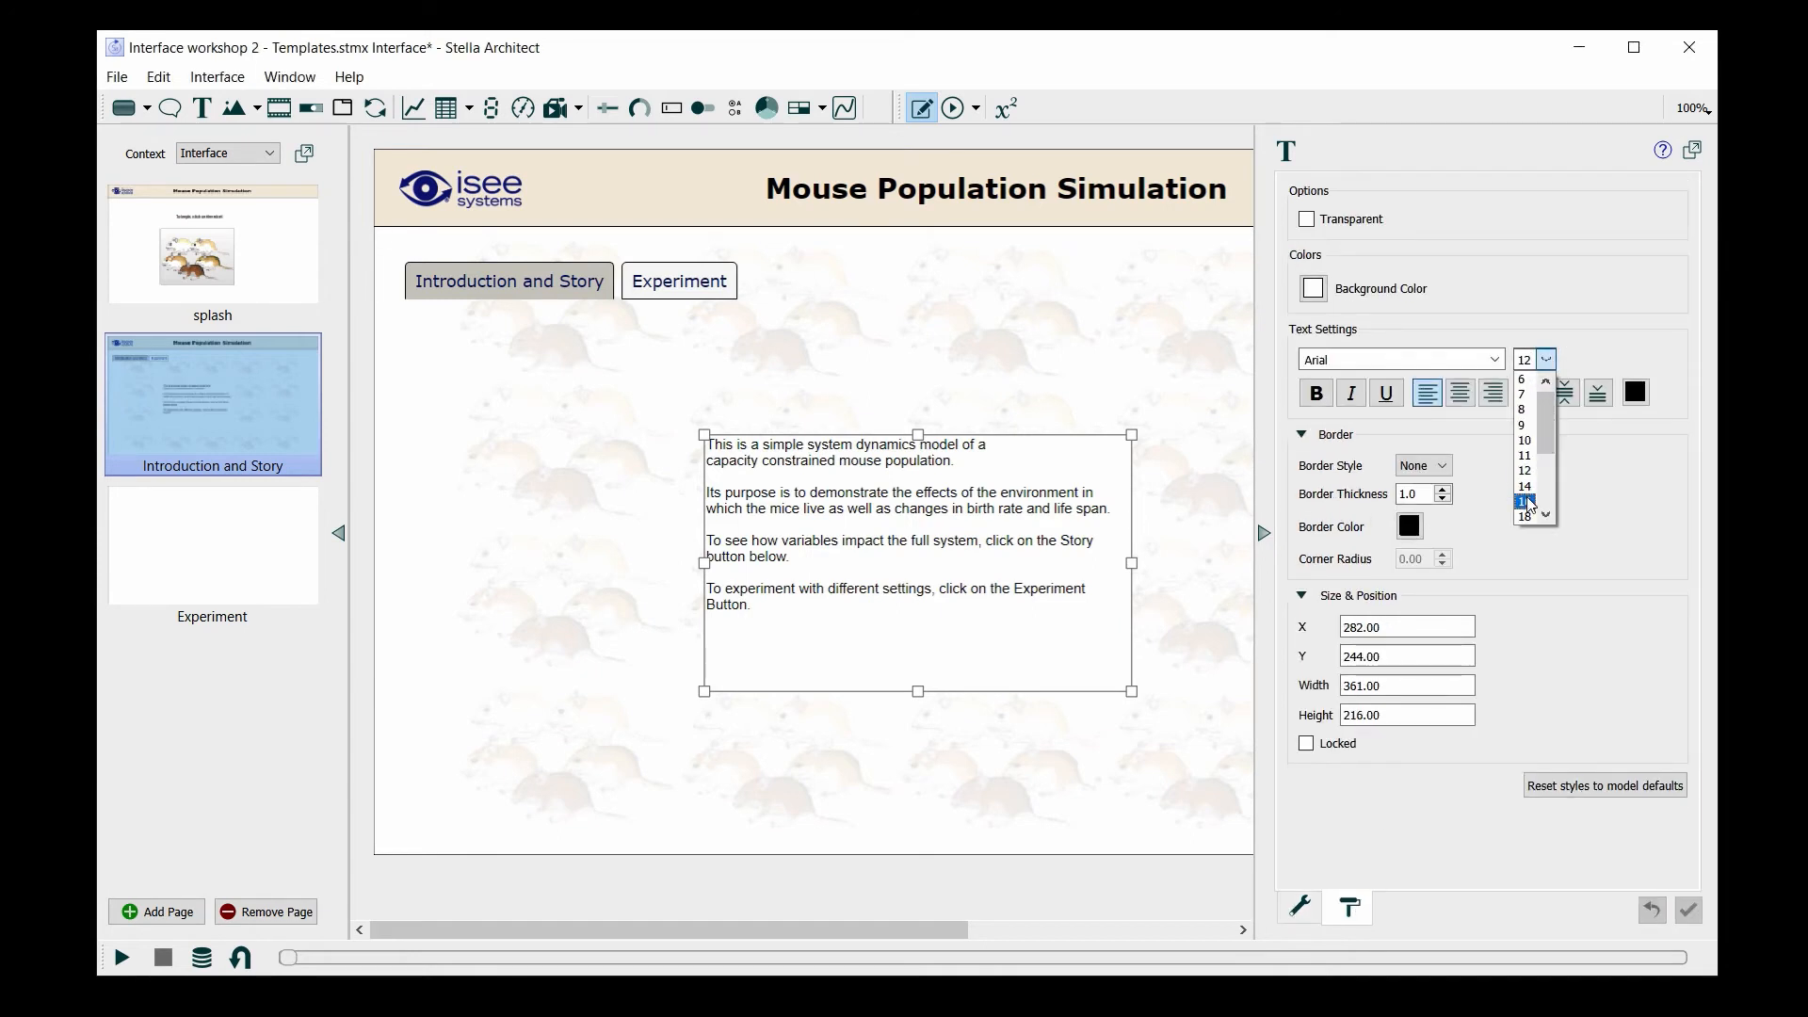
left_click(1524, 500)
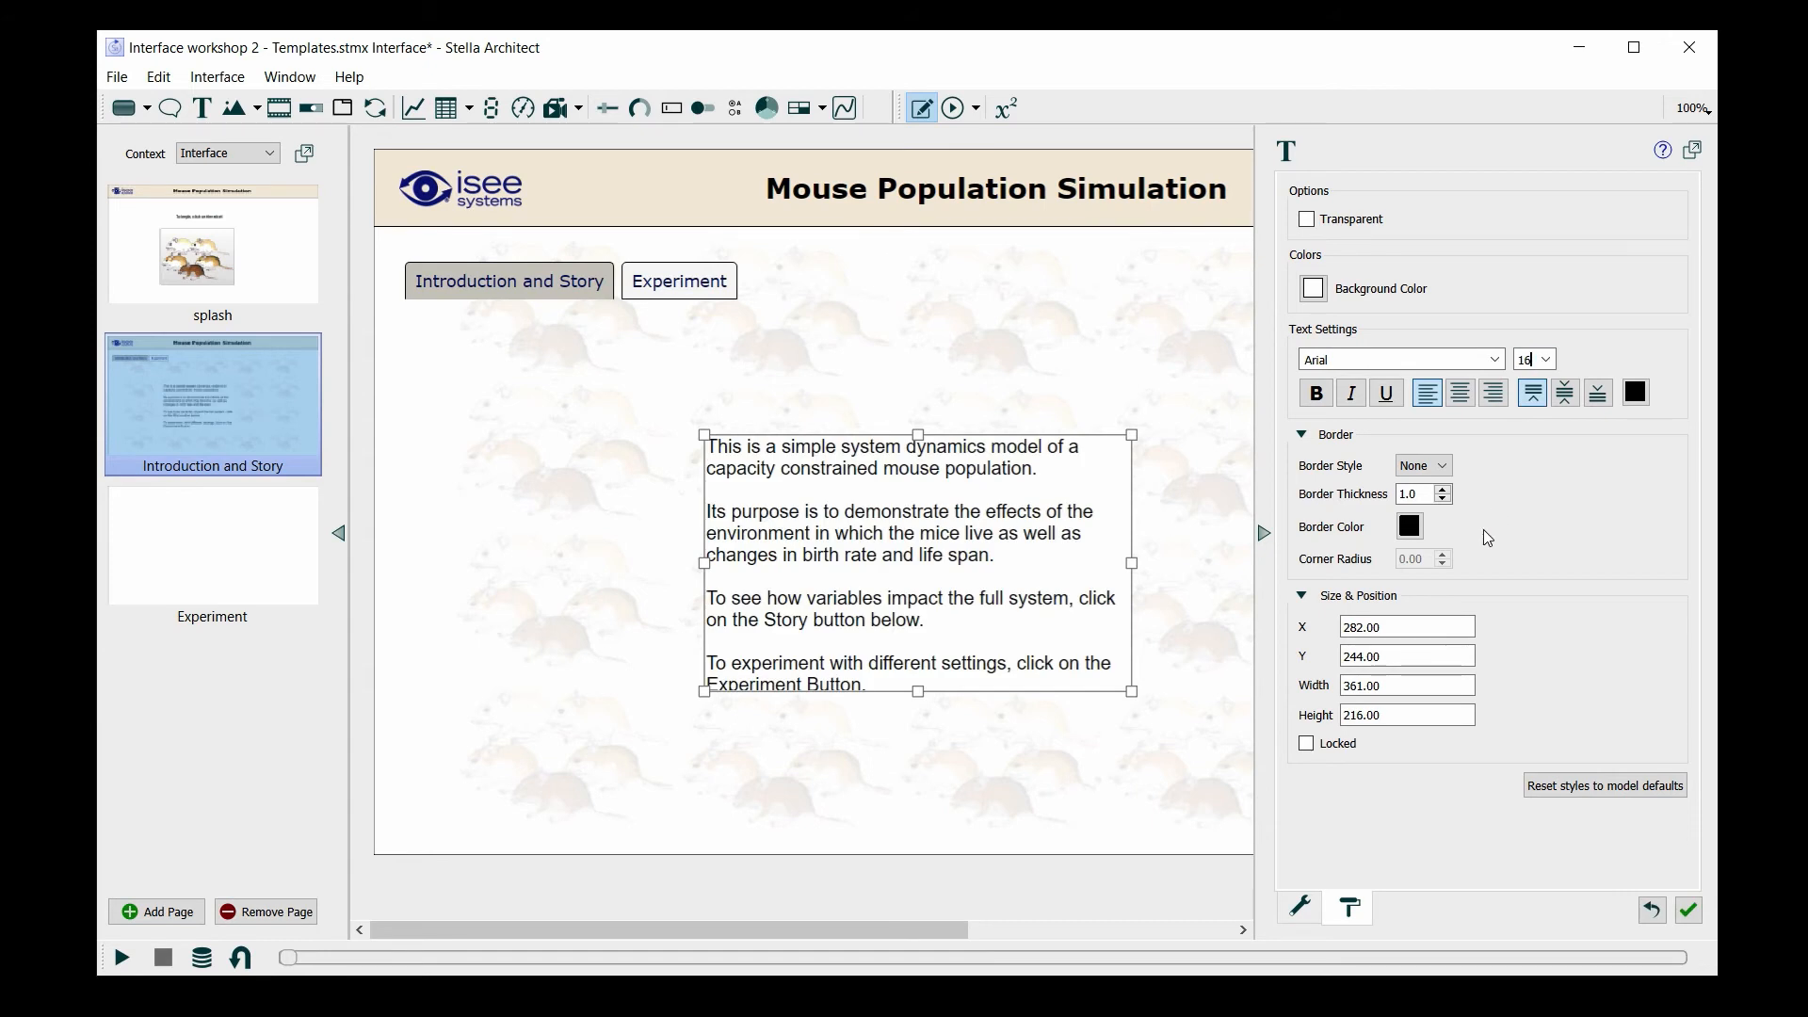
left_click(1298, 909)
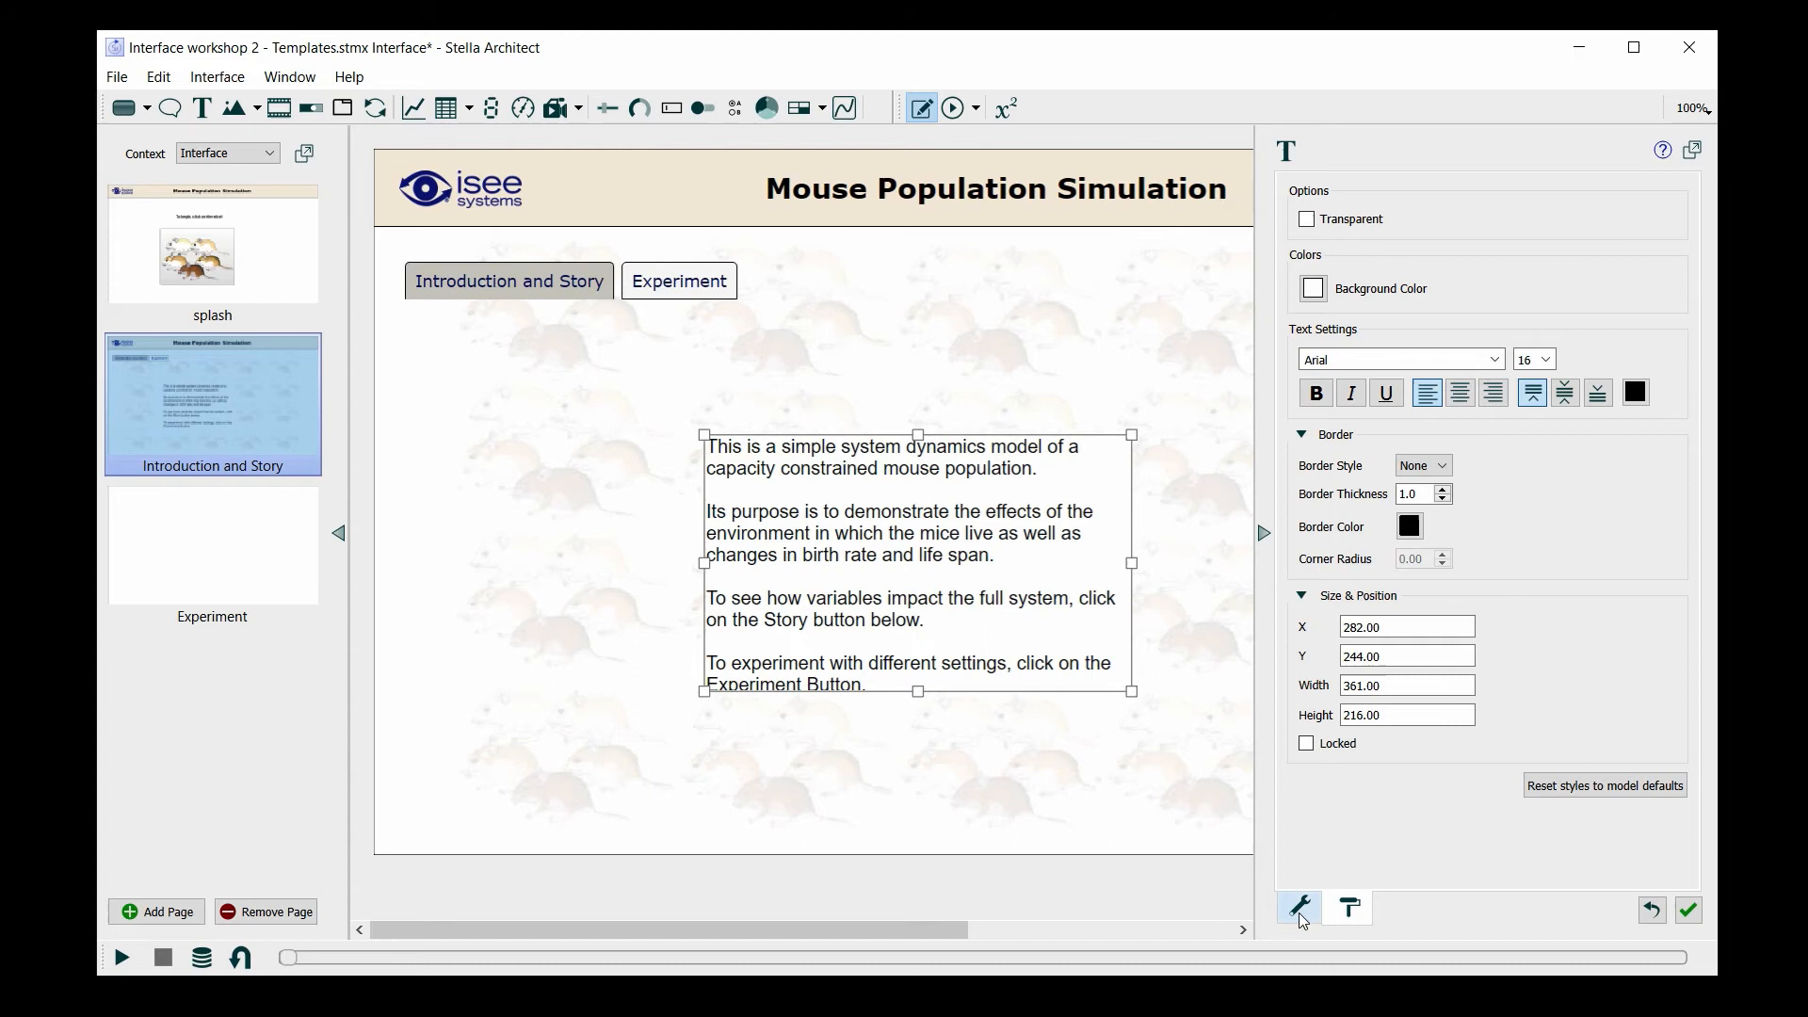
Set the intro text box padding to 6 px.
left_click(1298, 909)
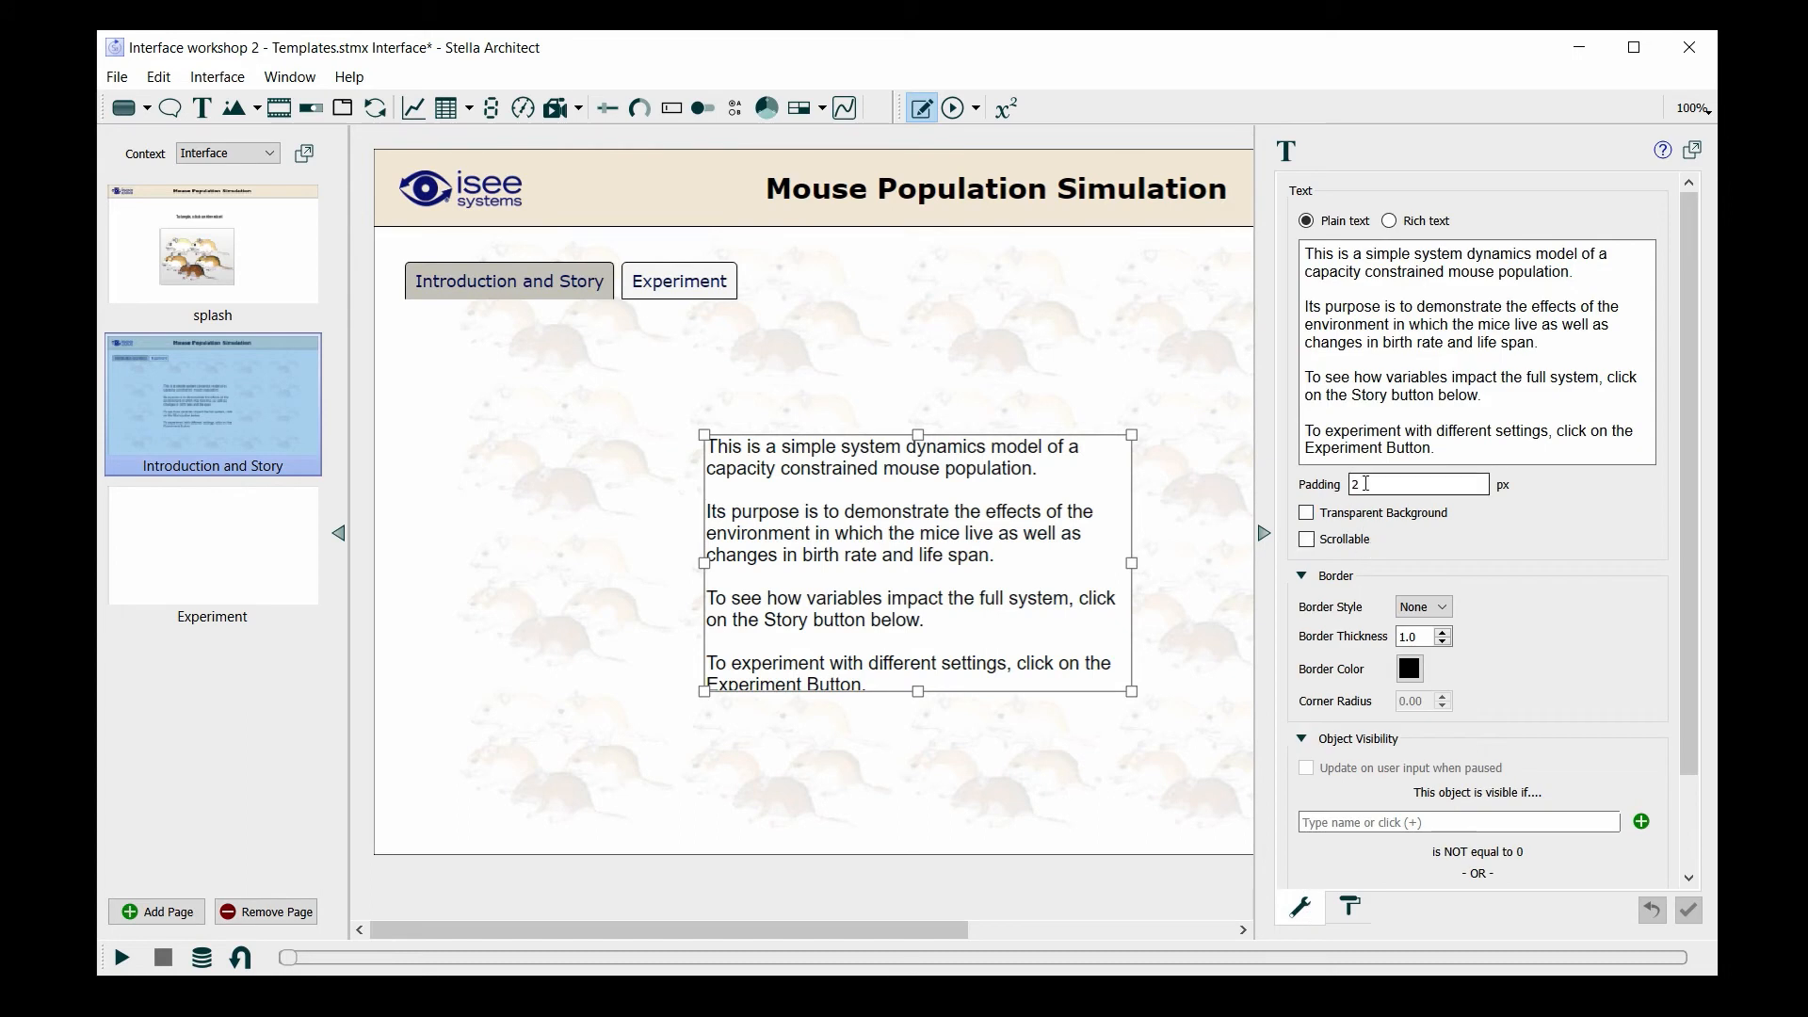
type("6")
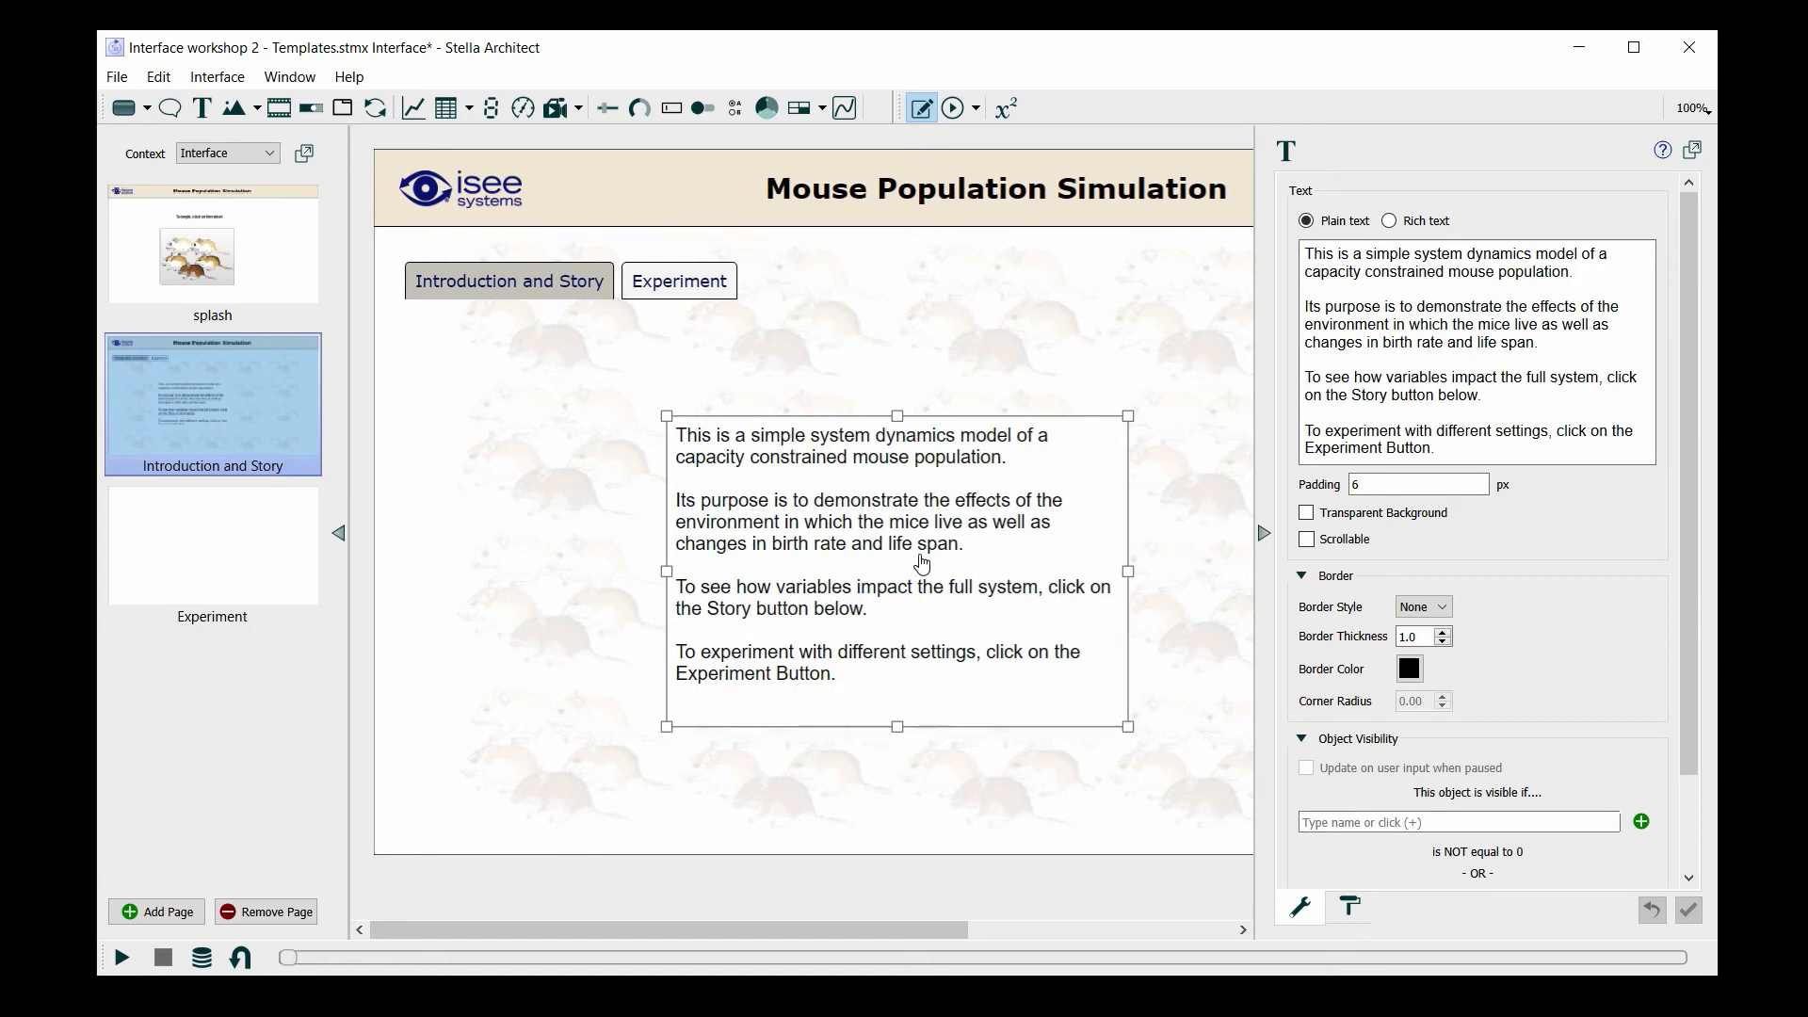
mouse_move(951, 558)
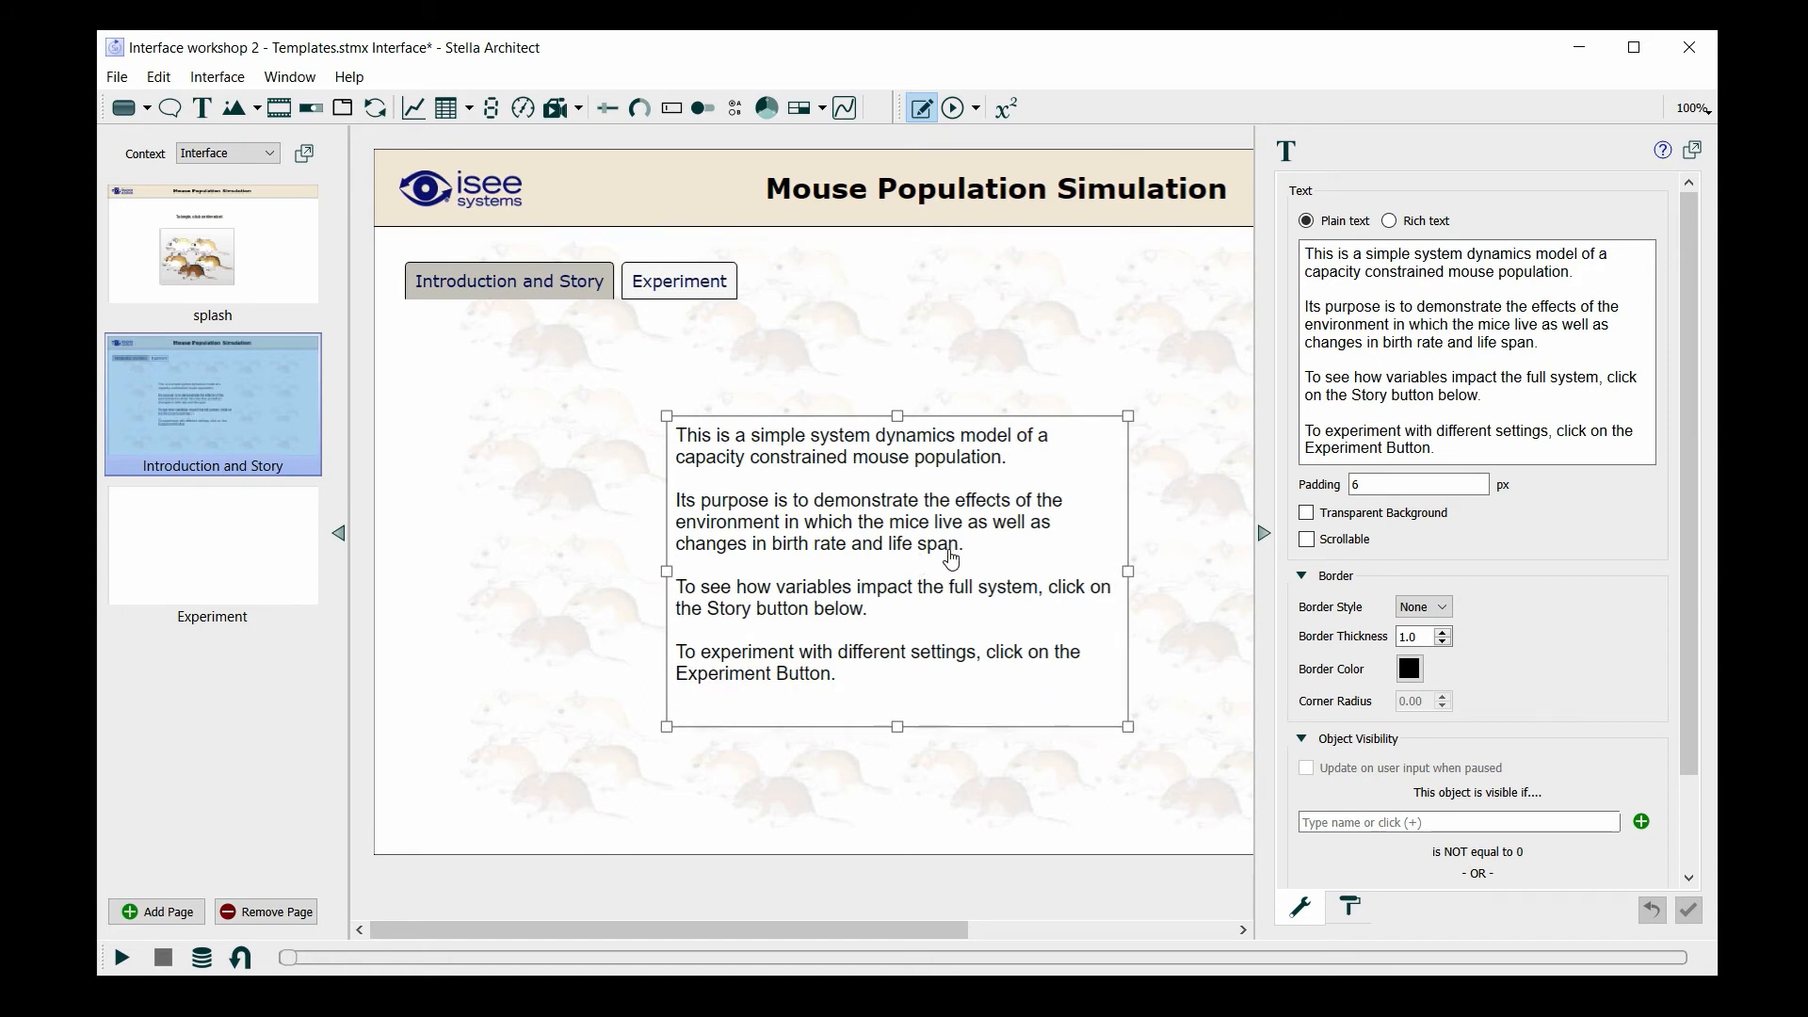
mouse_move(1213, 575)
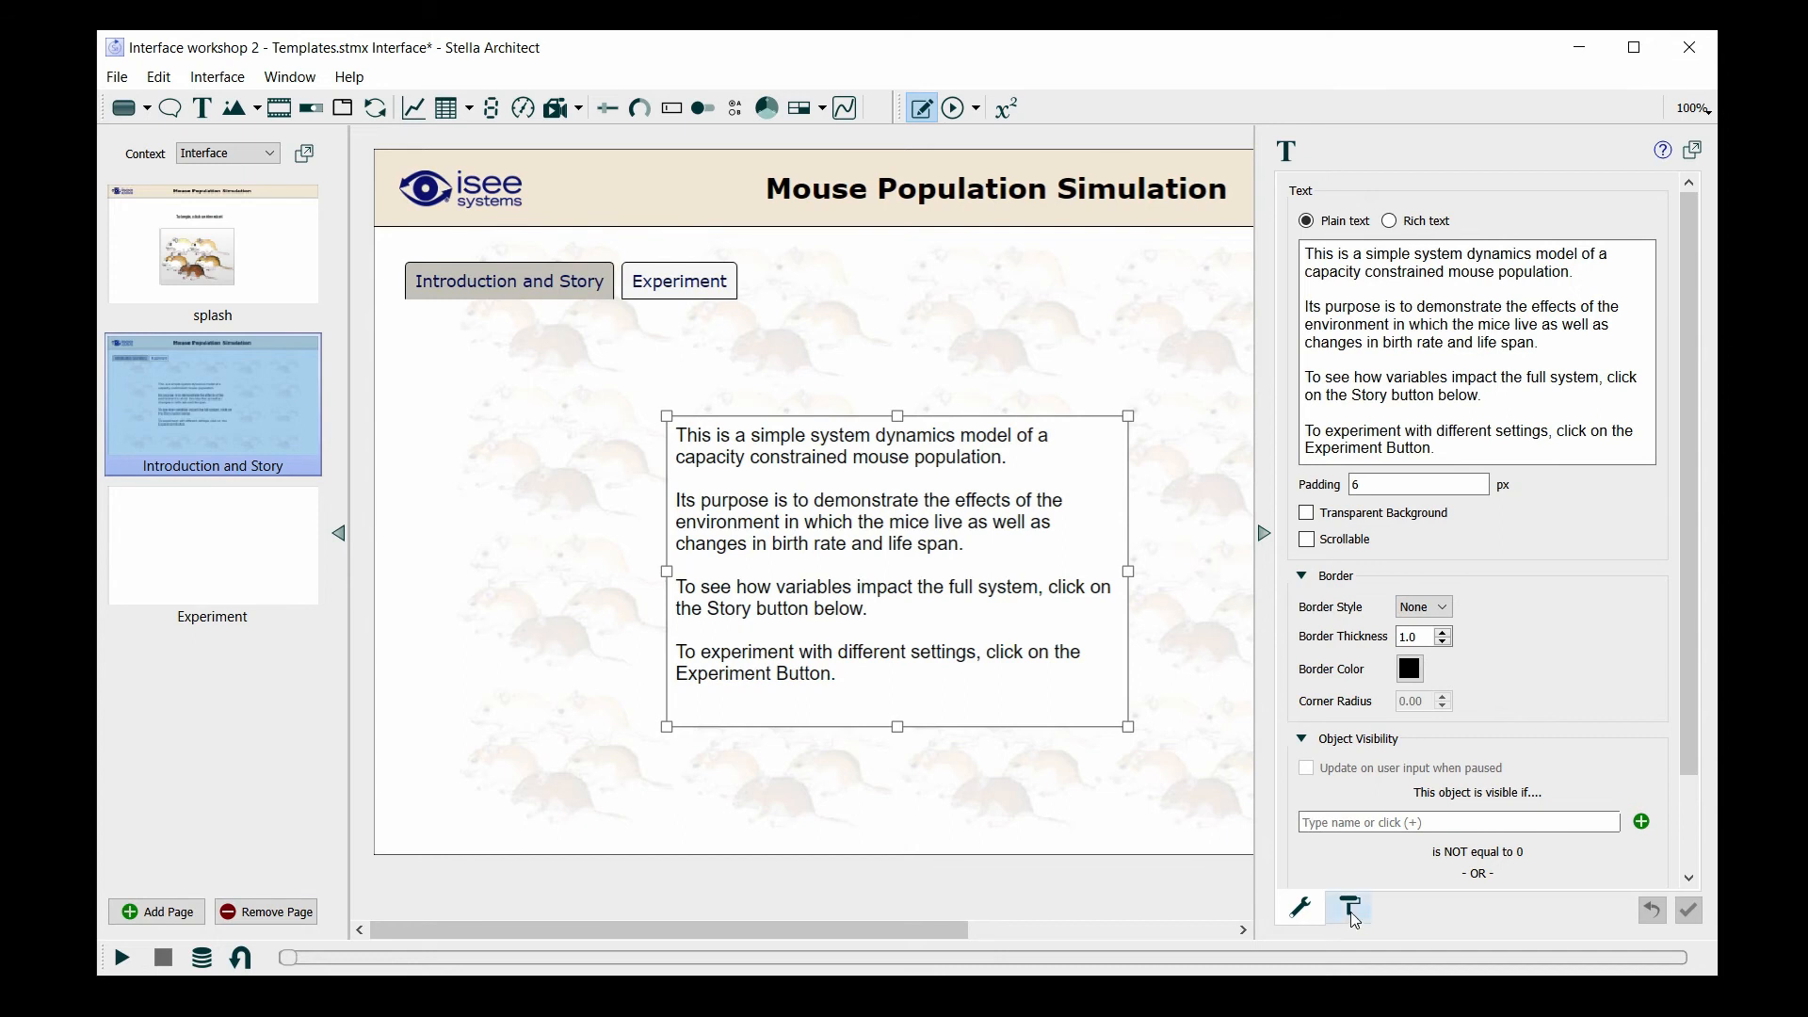
mouse_move(1347, 909)
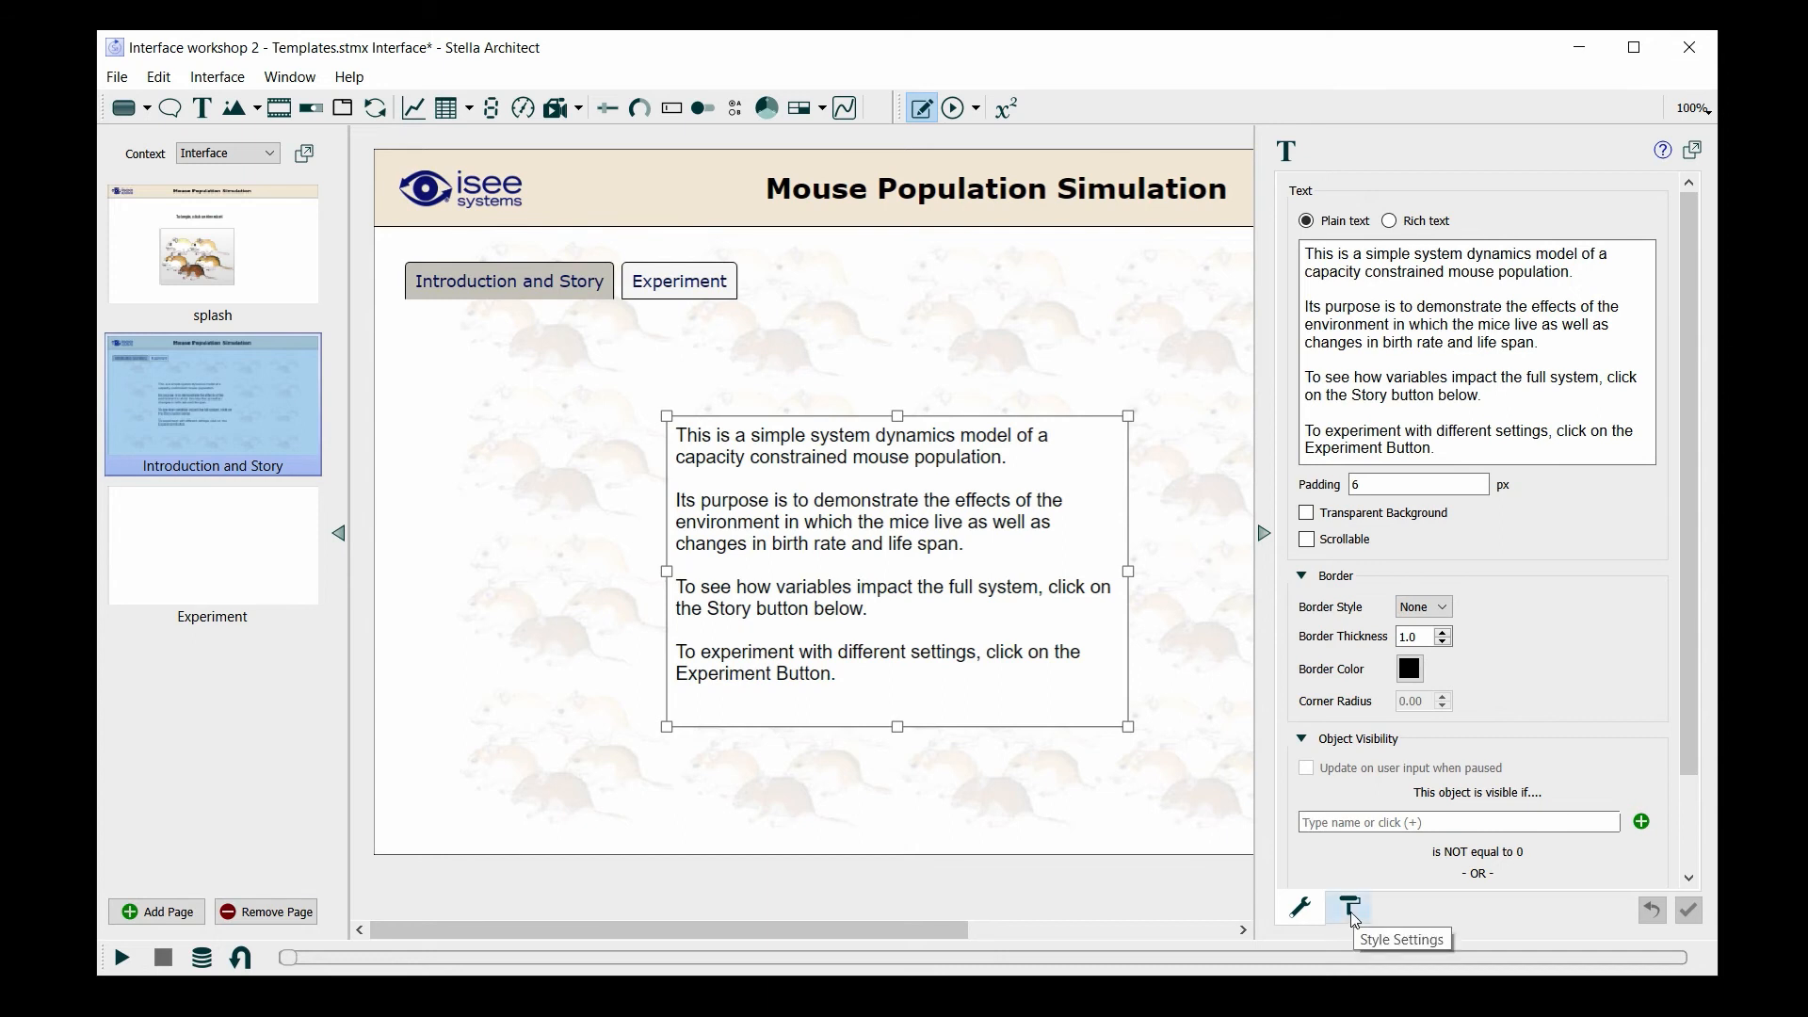
Set the text box background to a cream colour sampled from the page.
left_click(1347, 906)
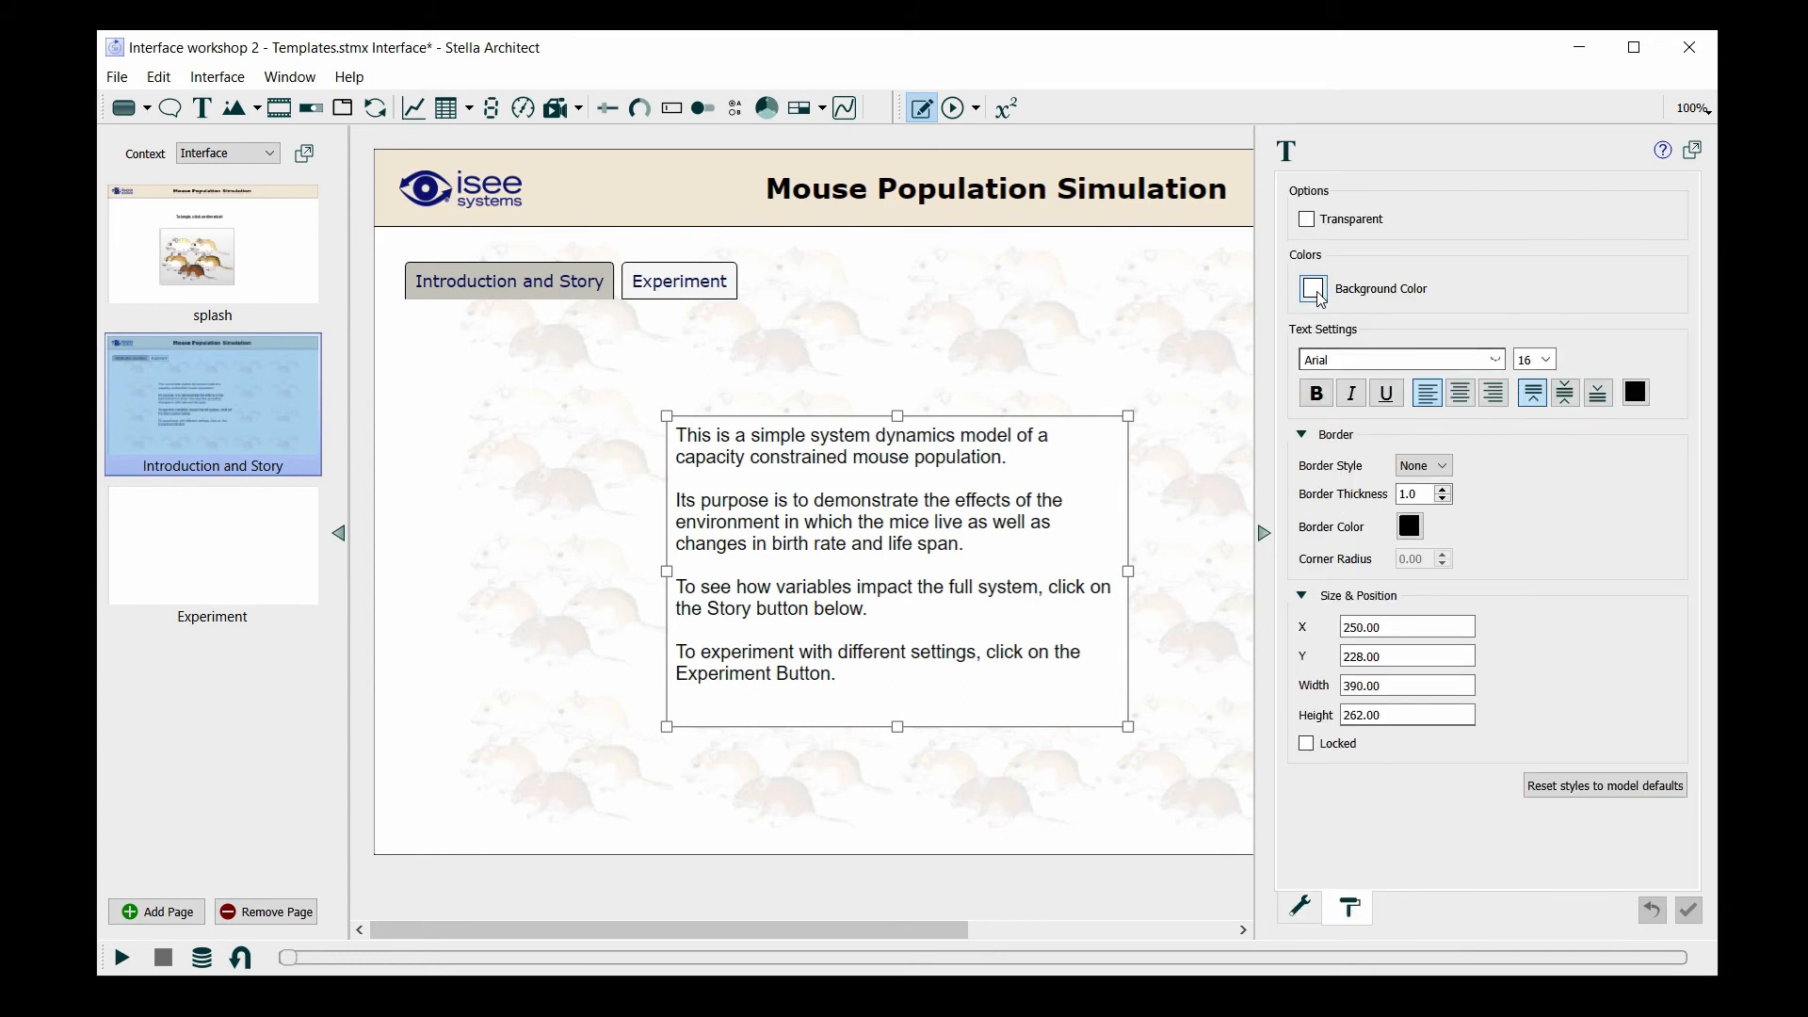
left_click(1315, 288)
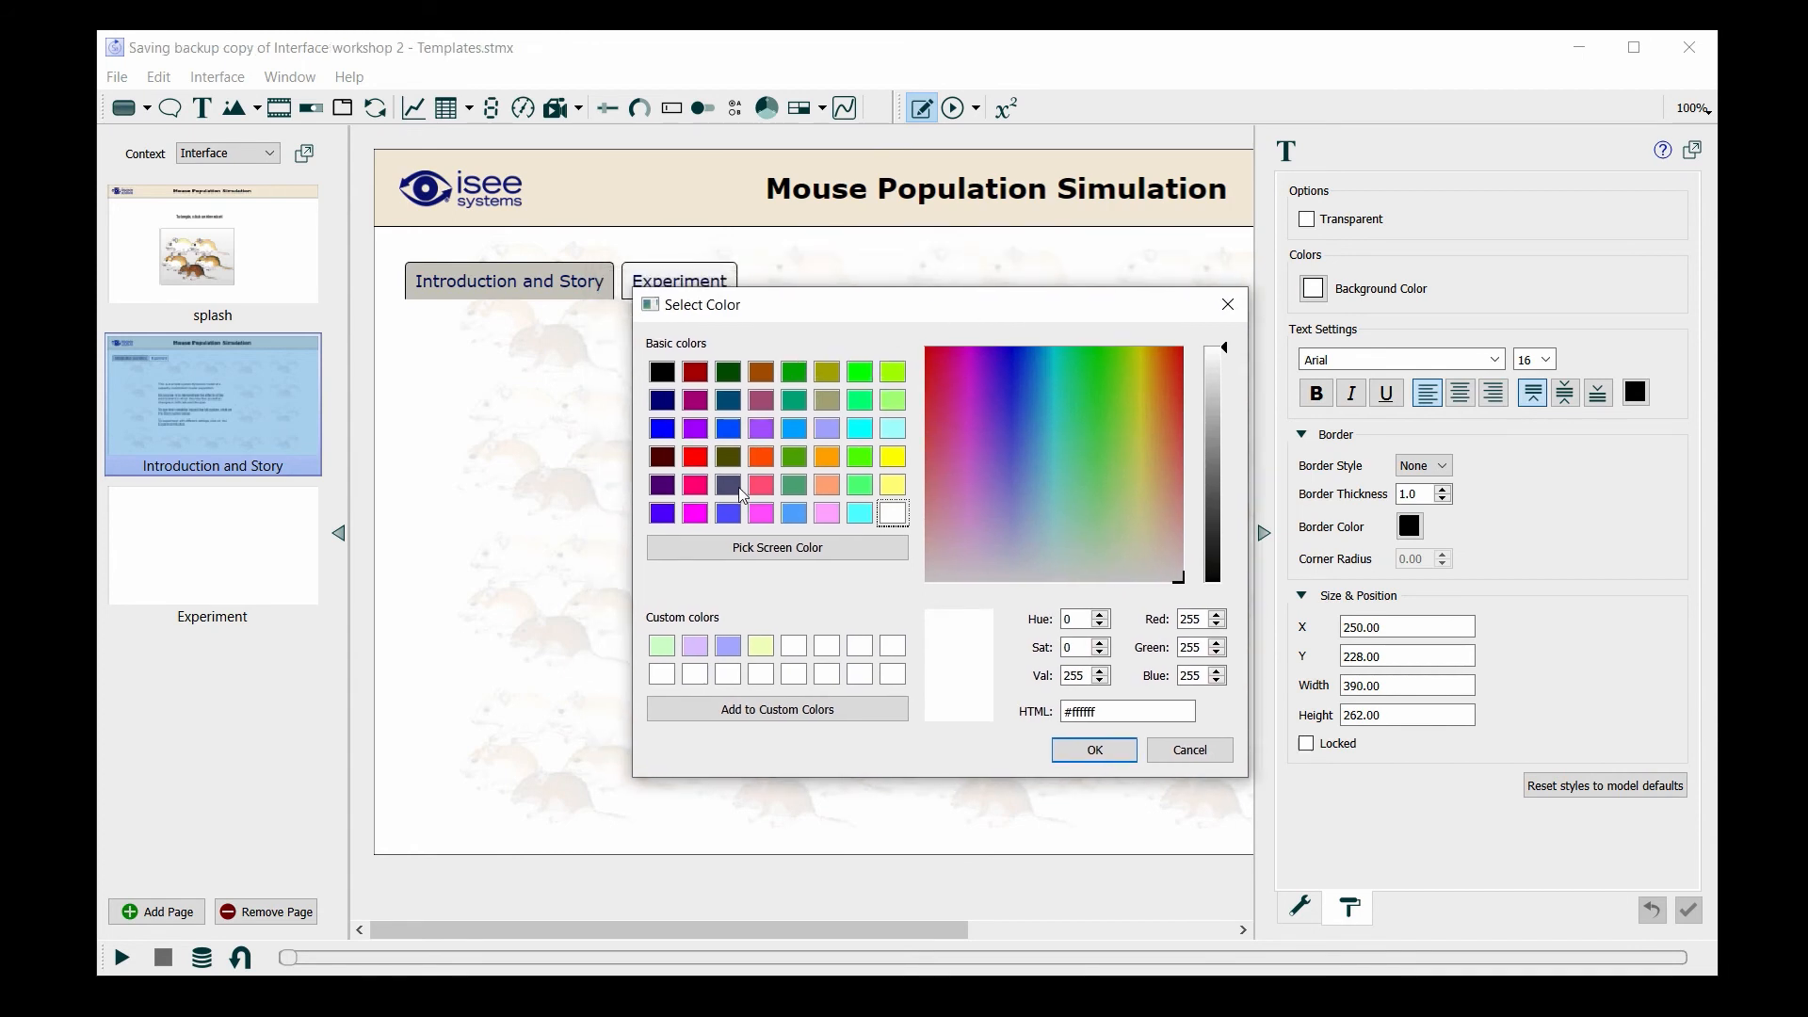
left_click(776, 546)
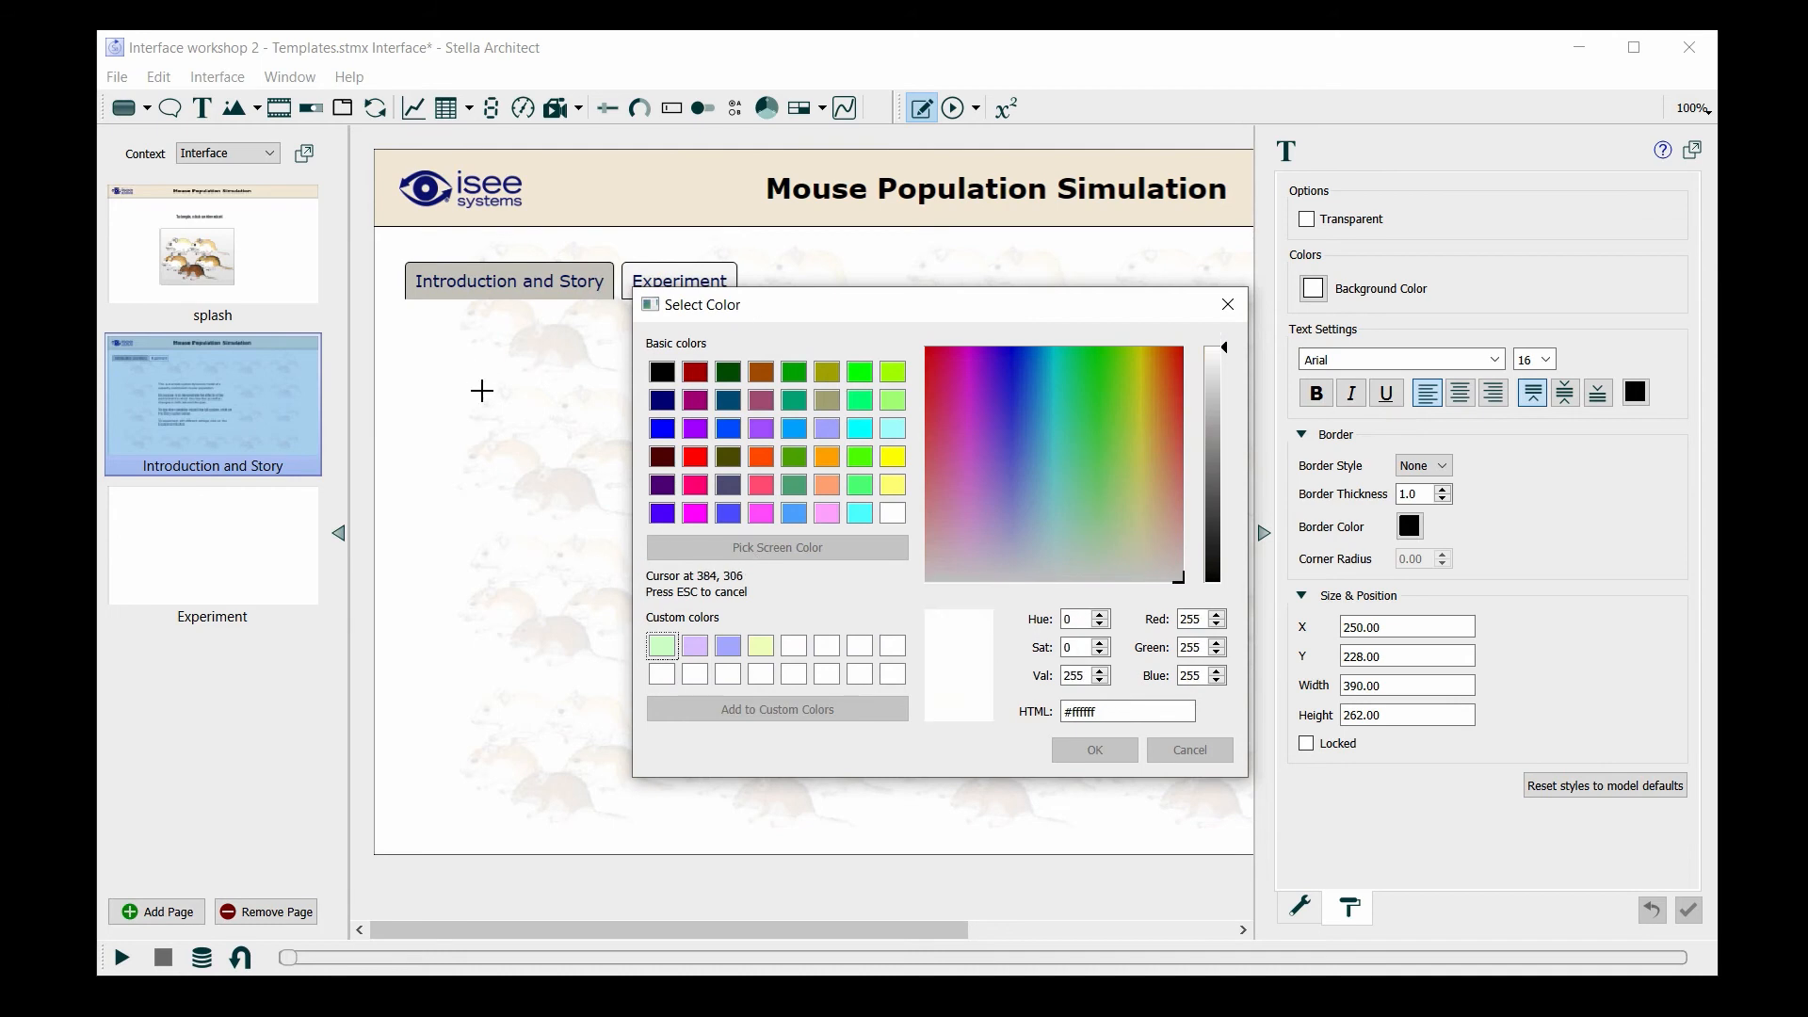
mouse_move(521, 548)
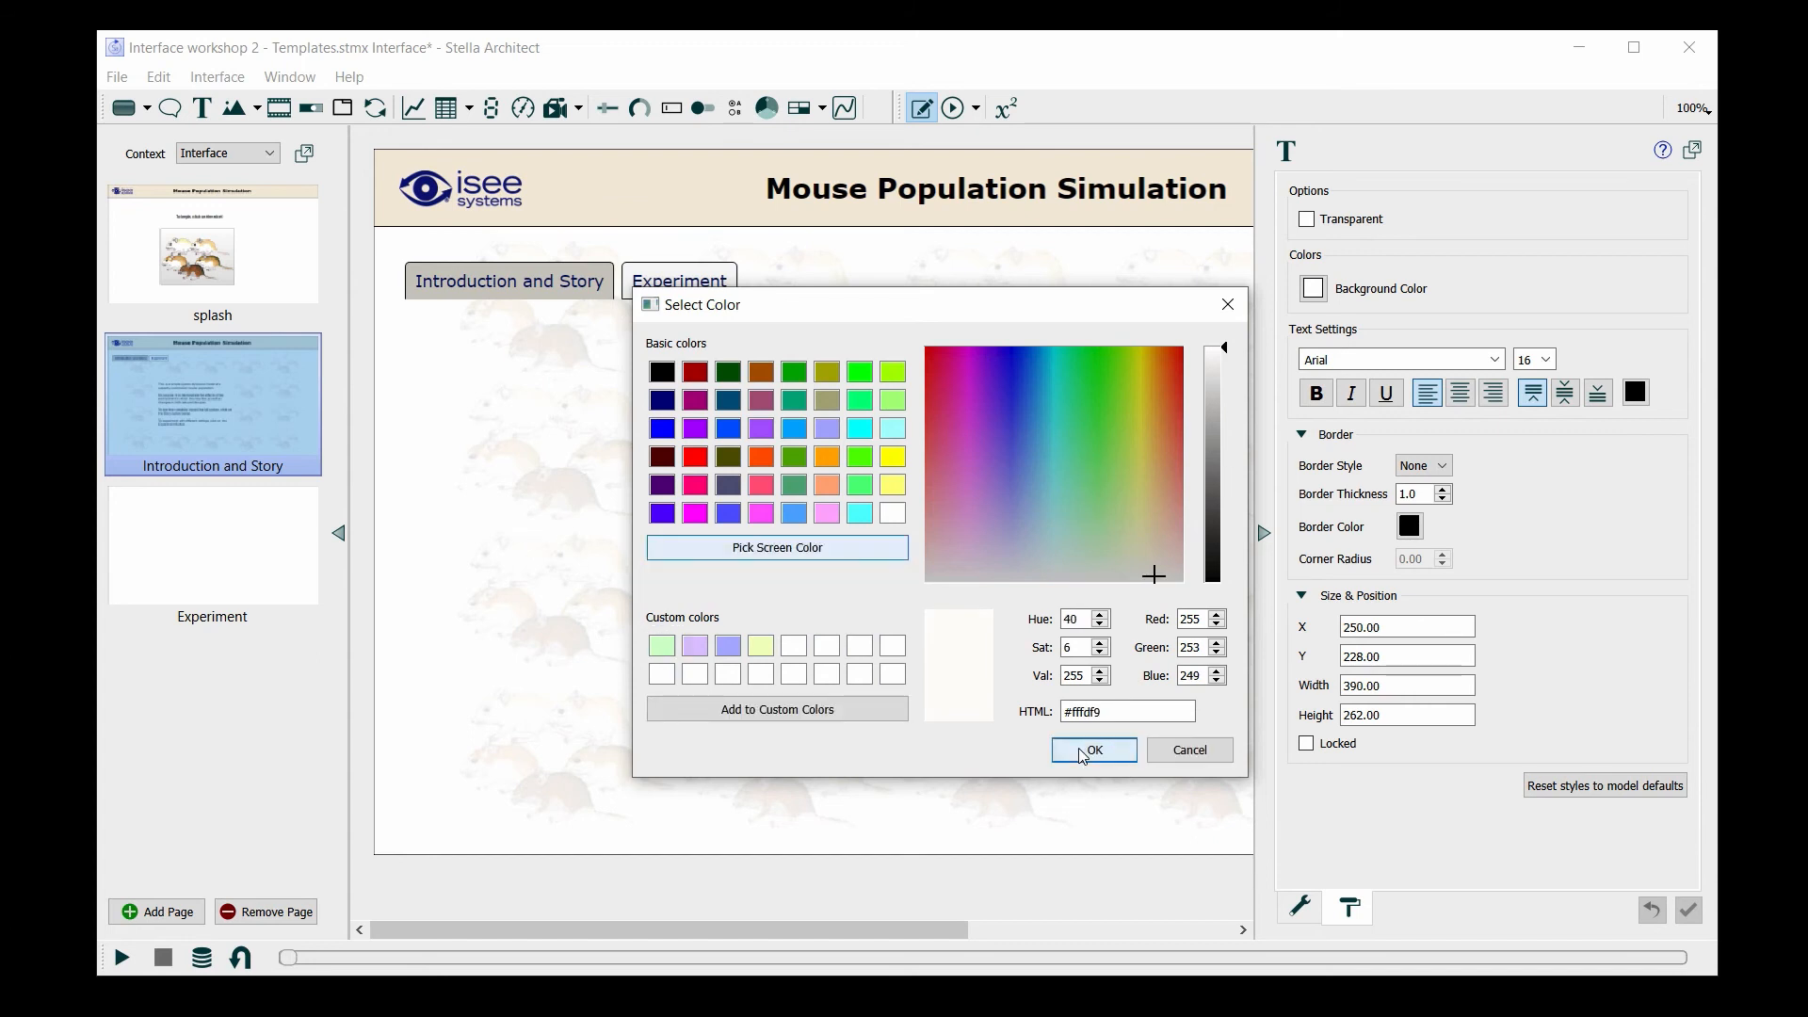
left_click(1092, 749)
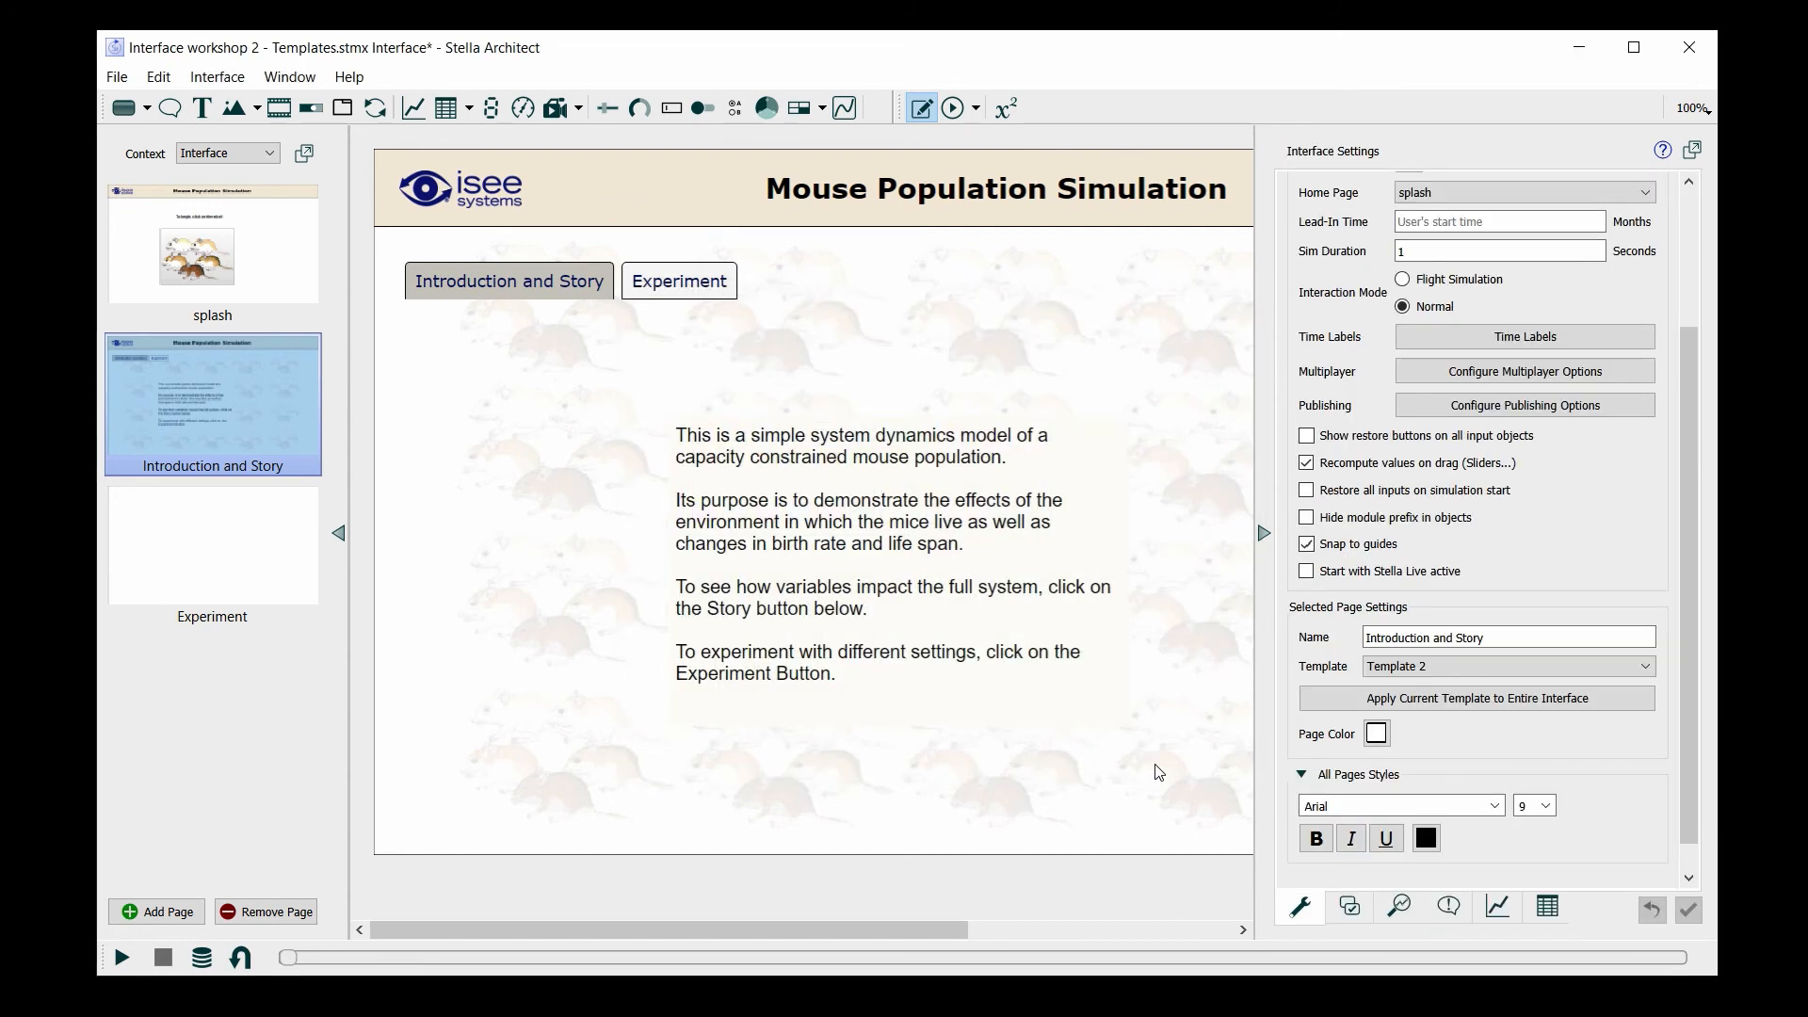
Move the intro text box up toward the navigation buttons and deselect it.
left_click(894, 530)
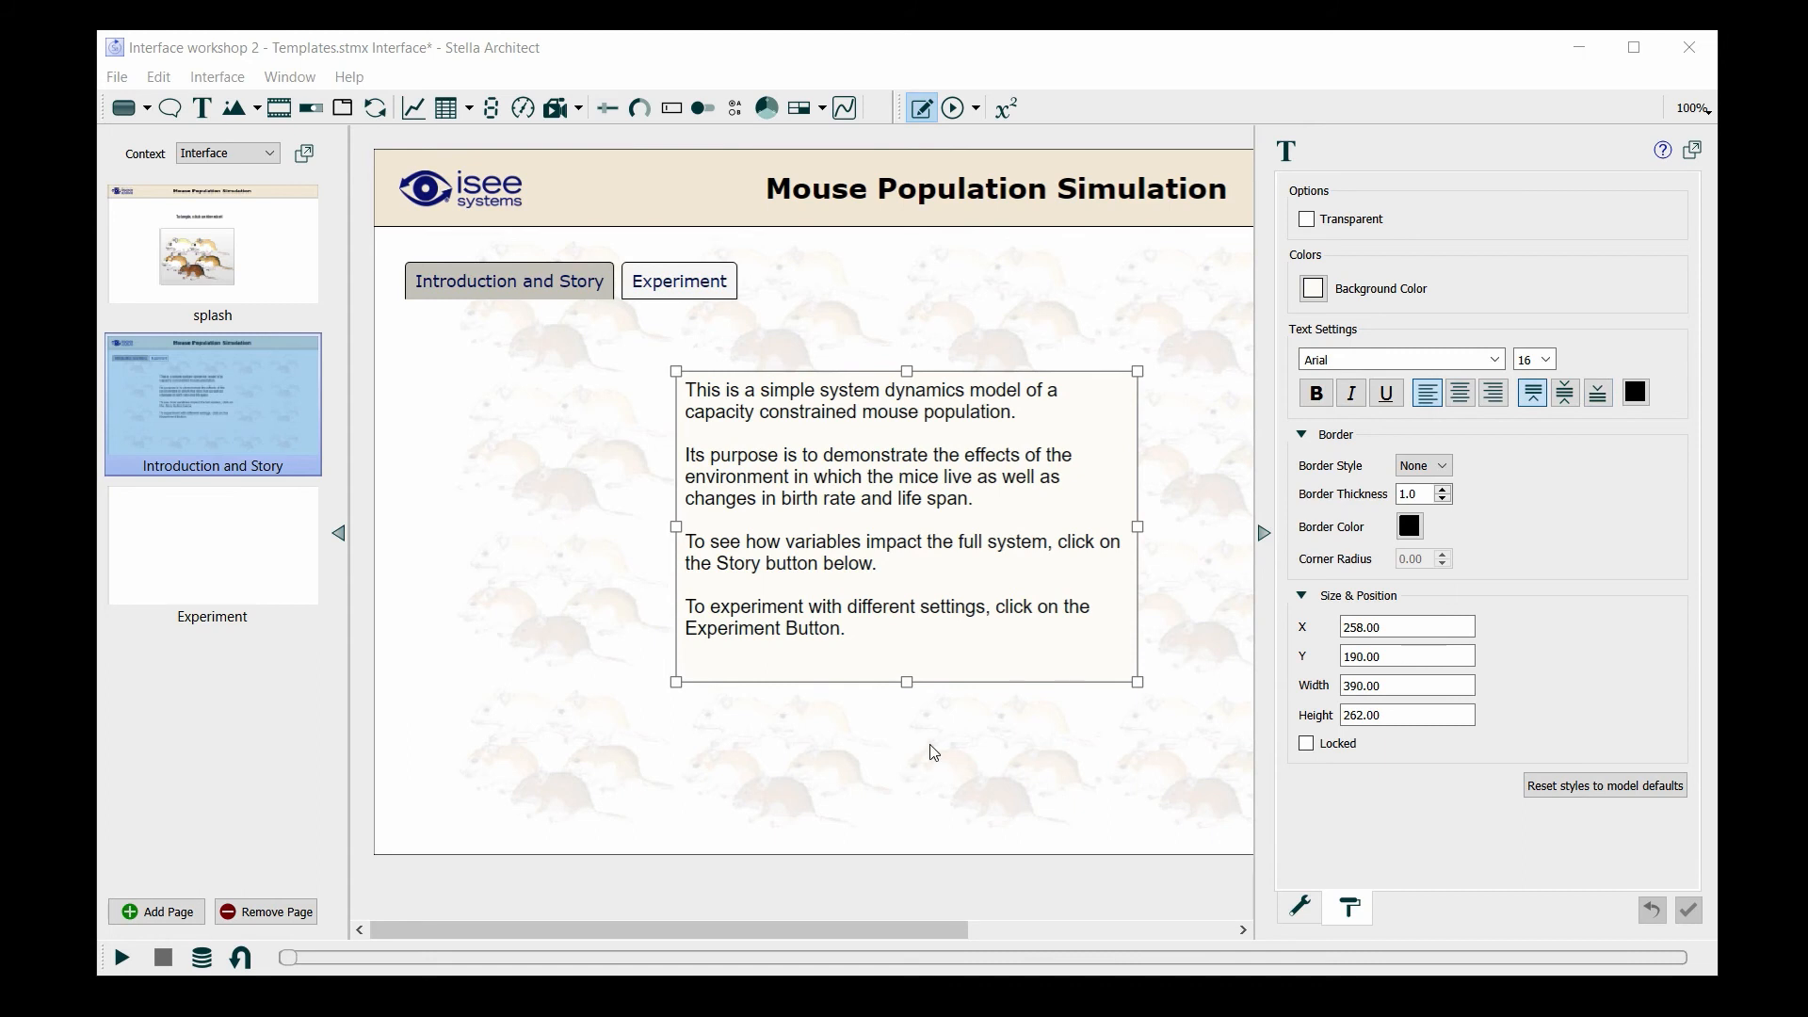
mouse_move(726, 657)
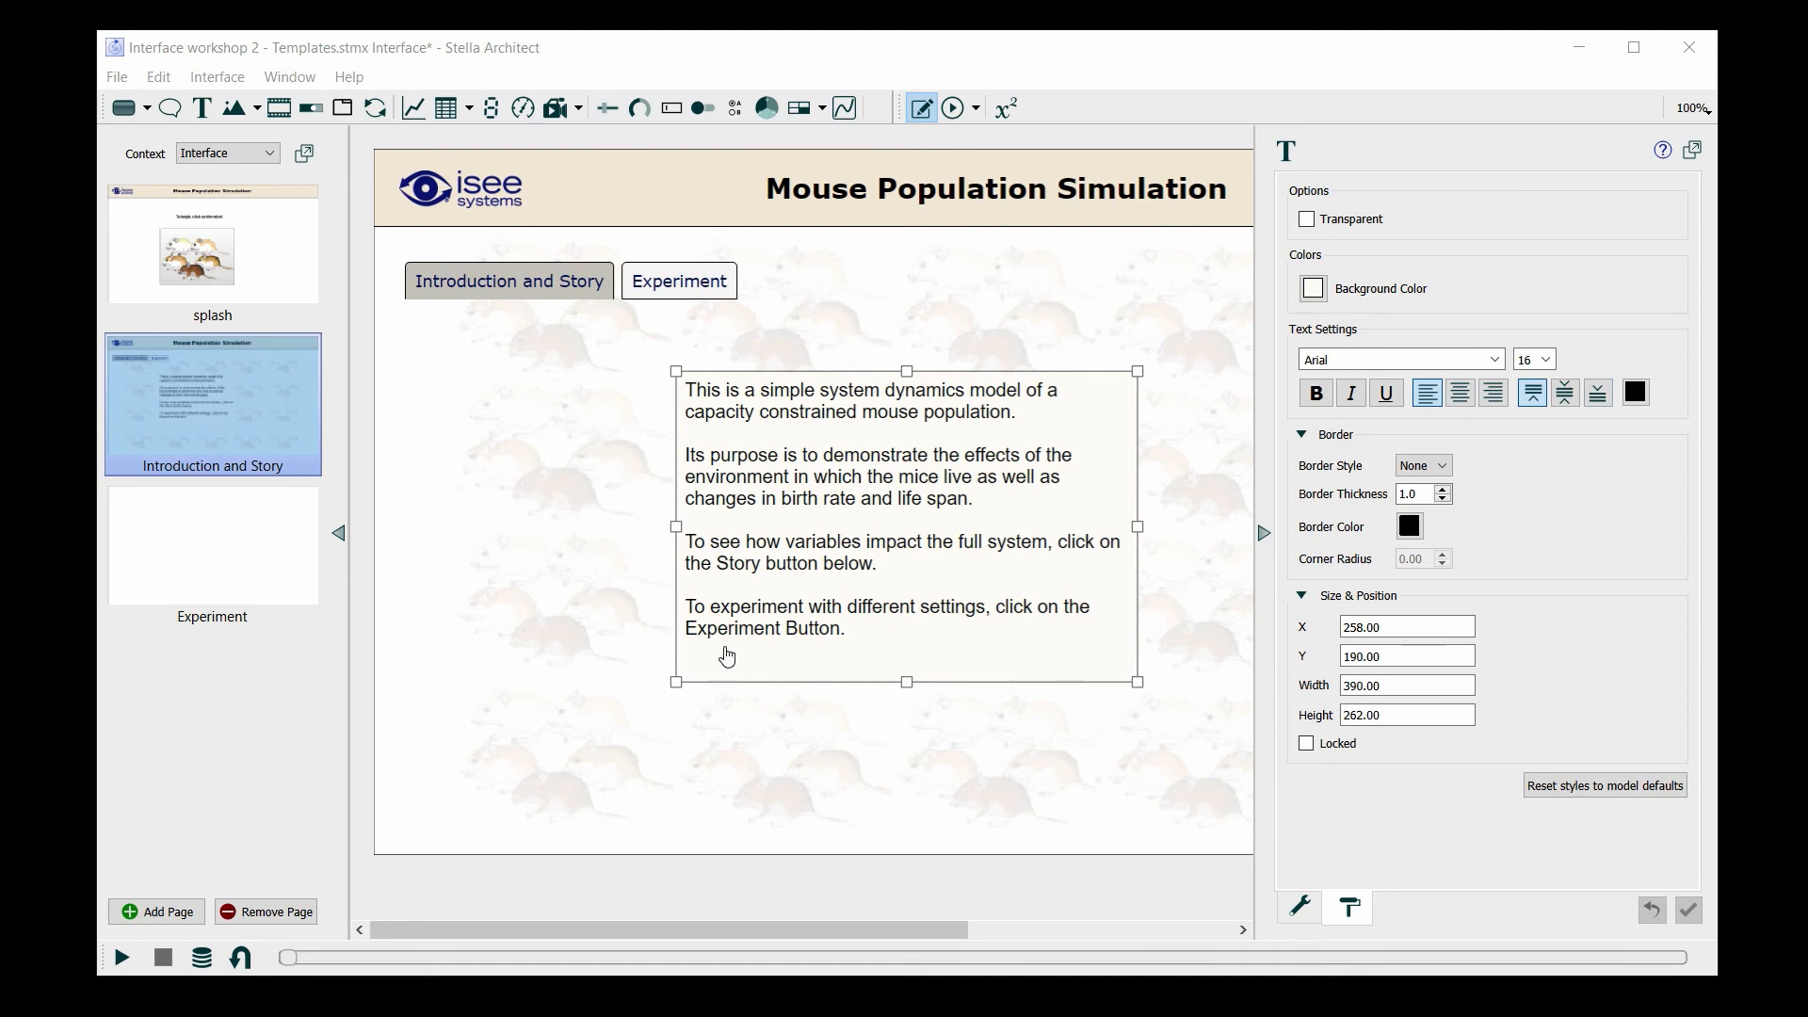
left_click(1300, 906)
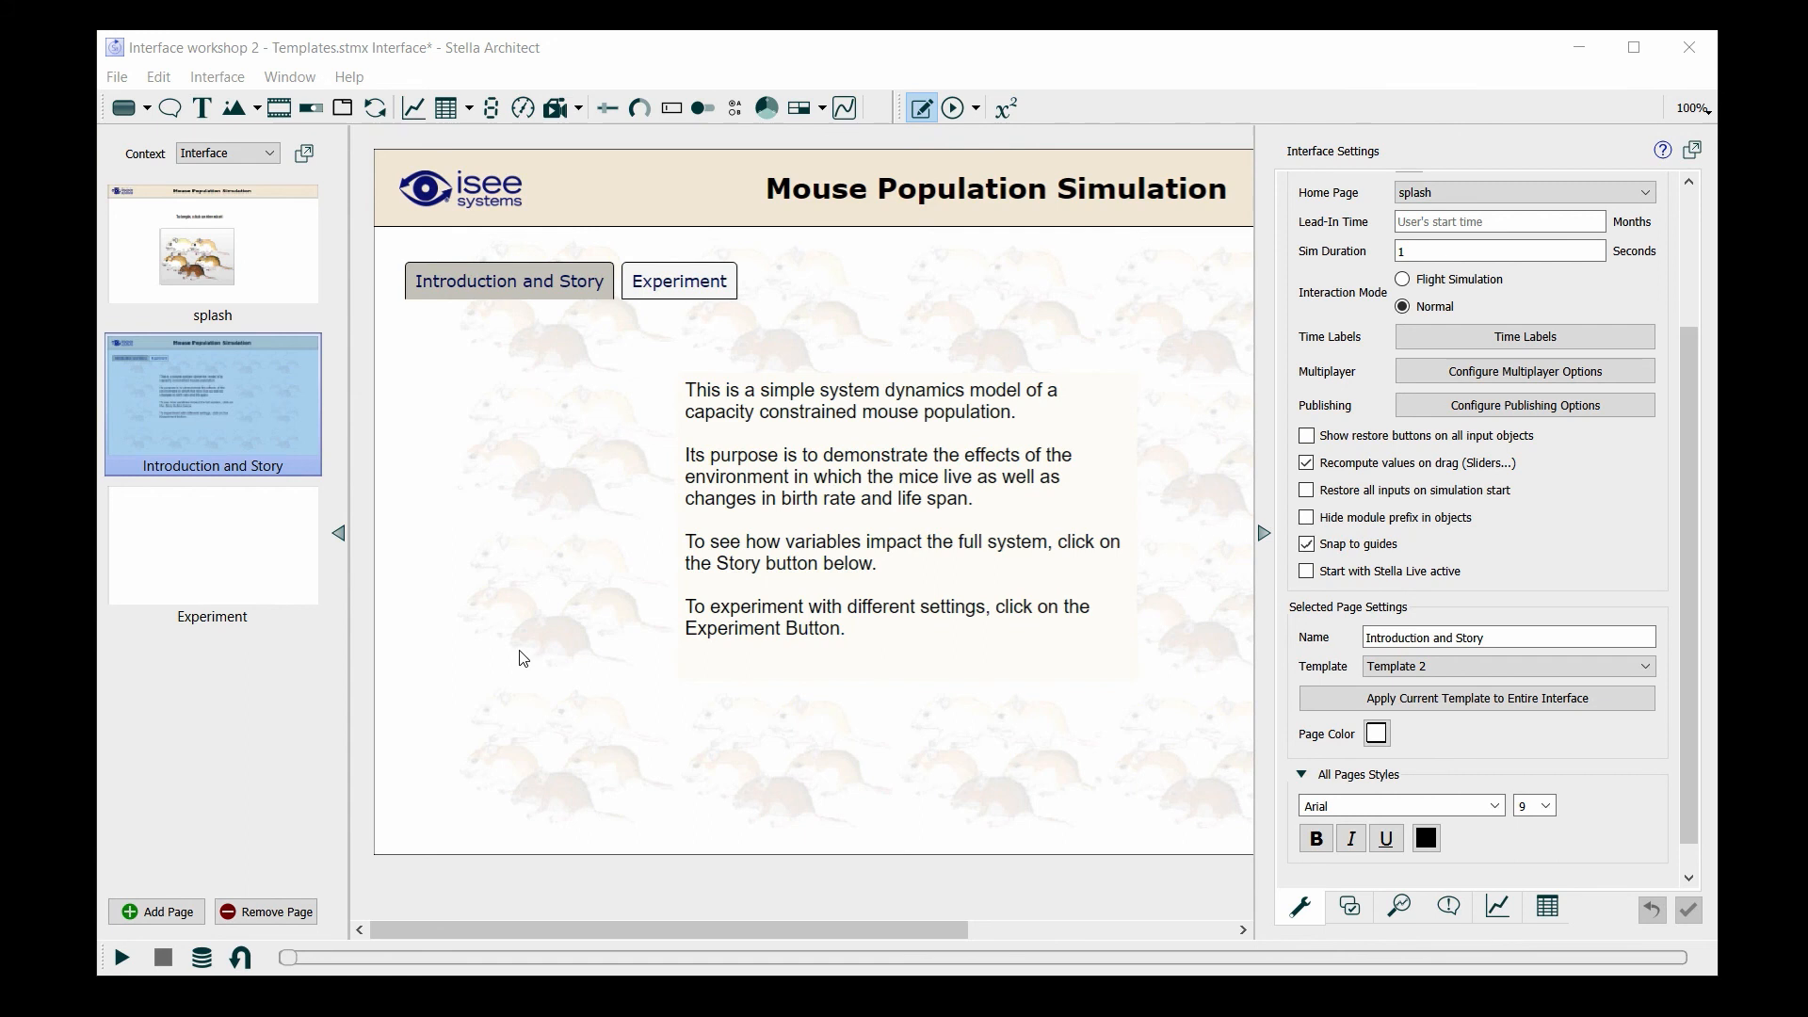
mouse_move(529, 657)
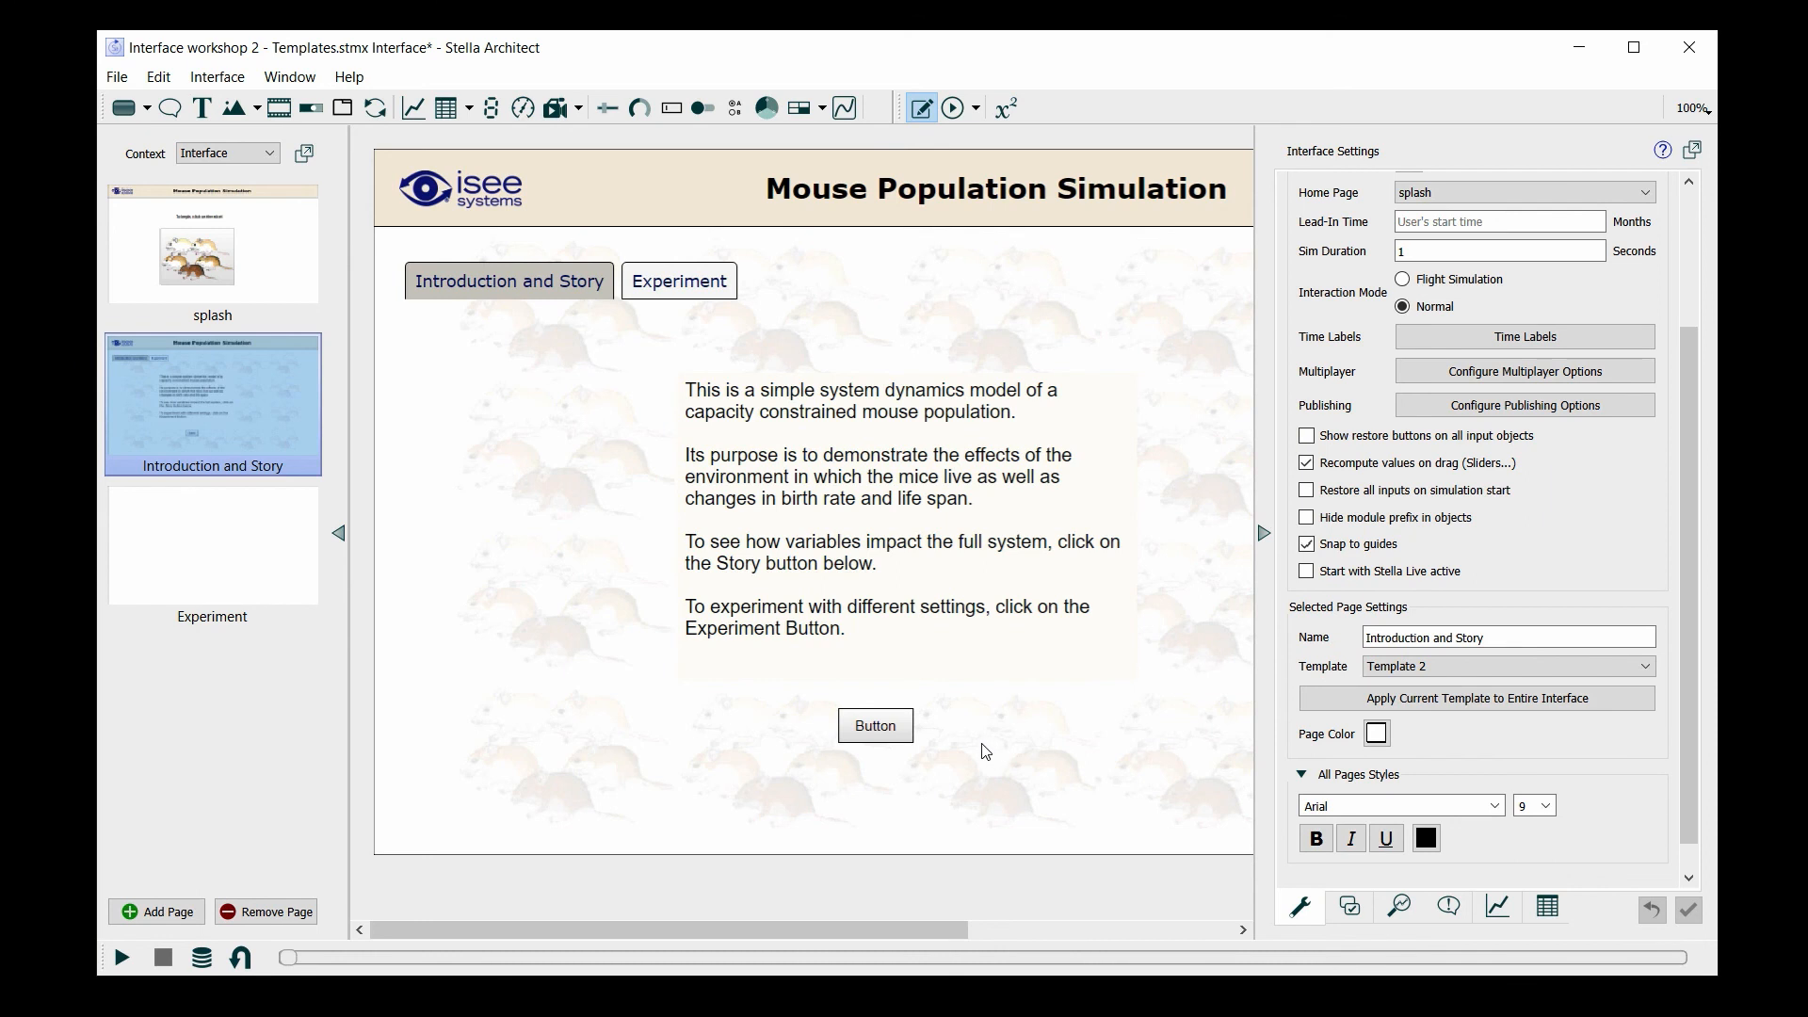
mouse_move(1142, 747)
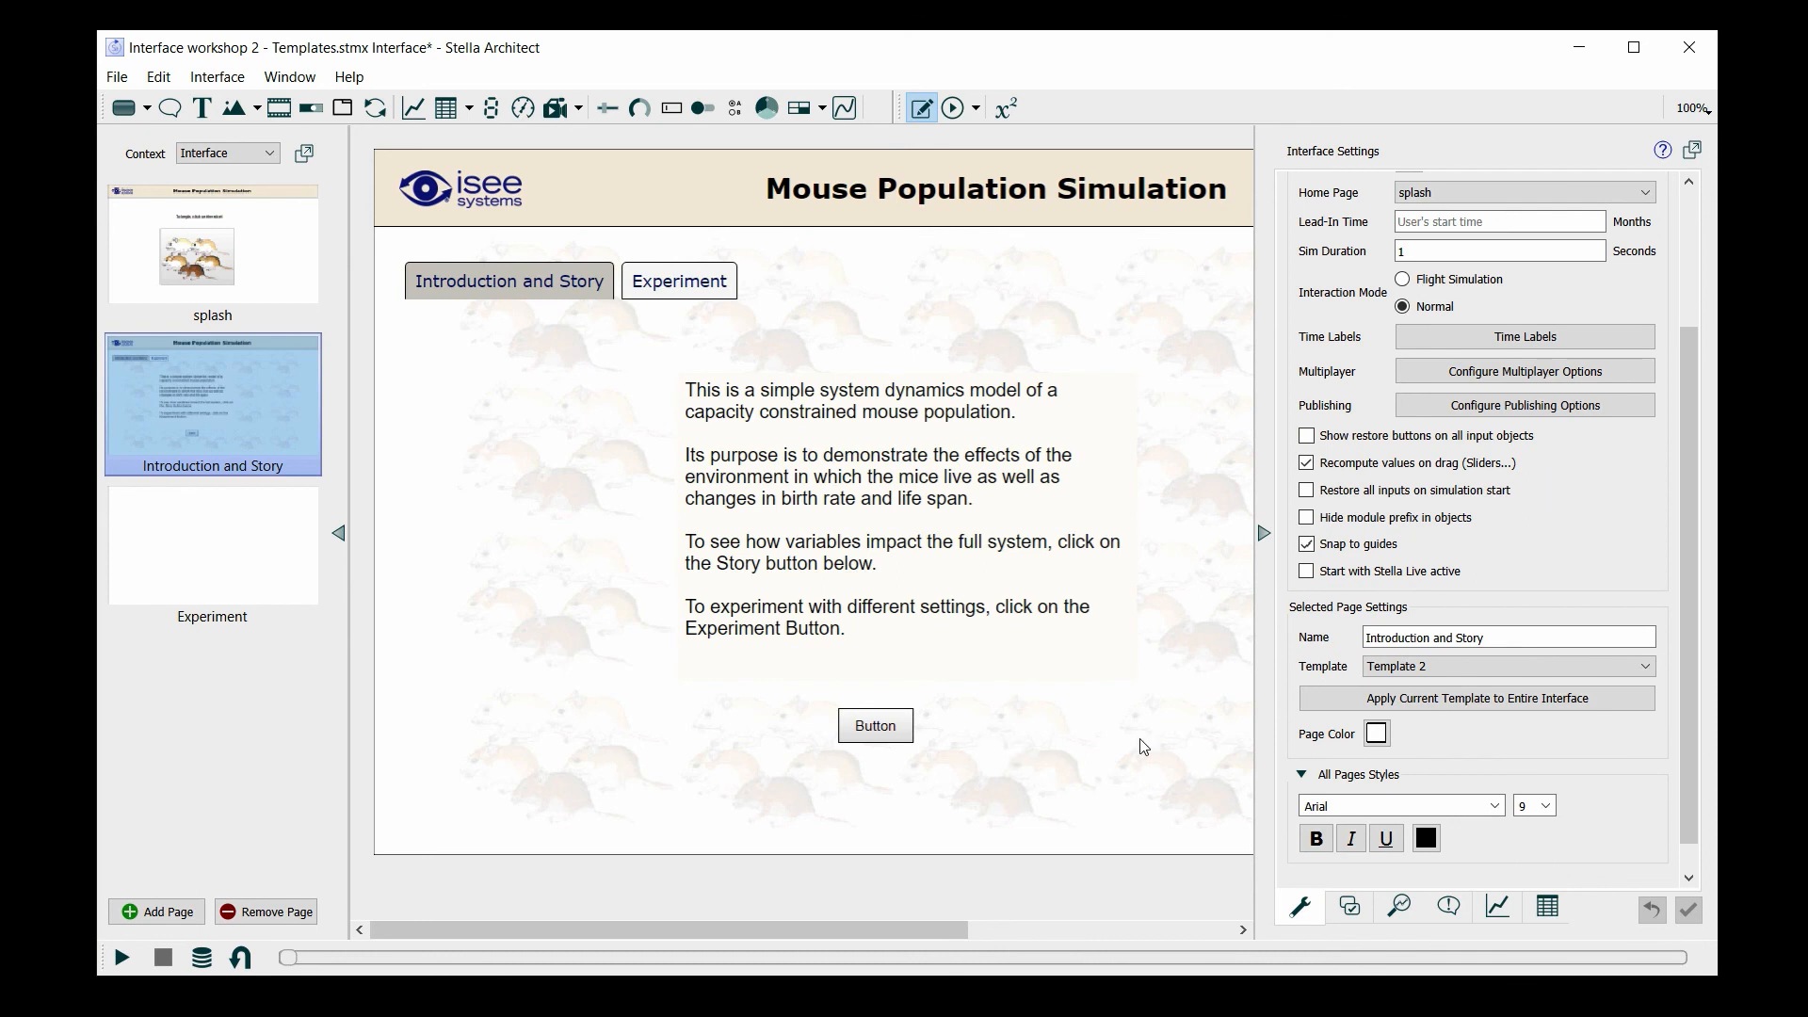